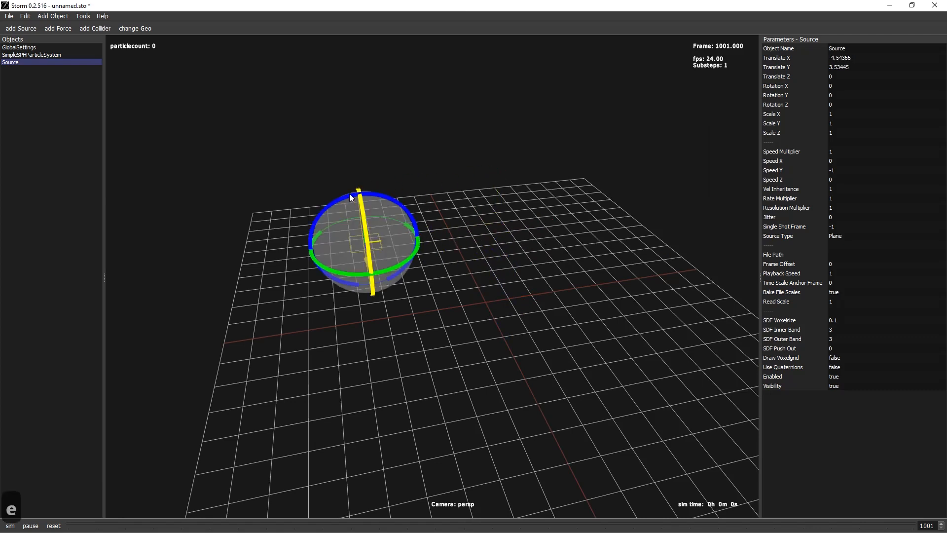
- Rotate the selected source with the gizmo so Rotation Z reads about 110 degrees
drag(351, 198, 326, 210)
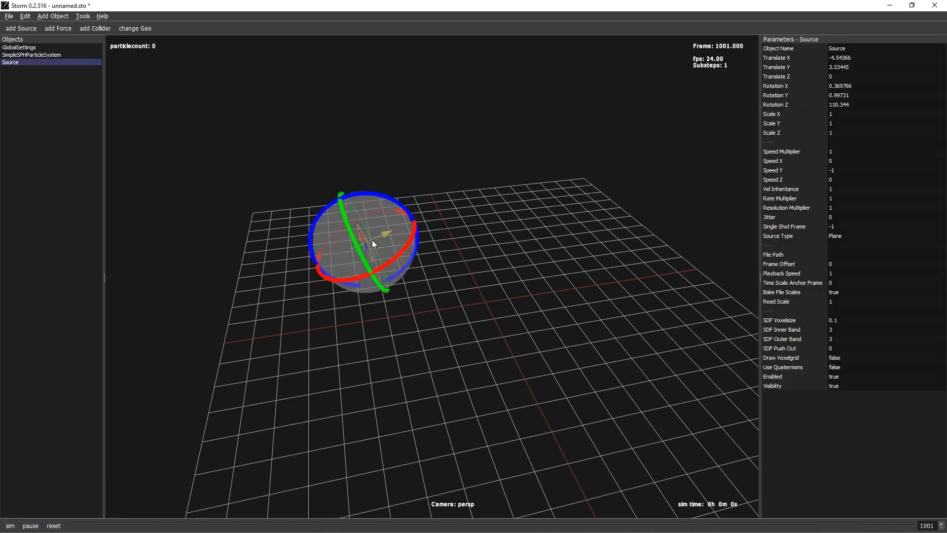
mouse_move(312, 244)
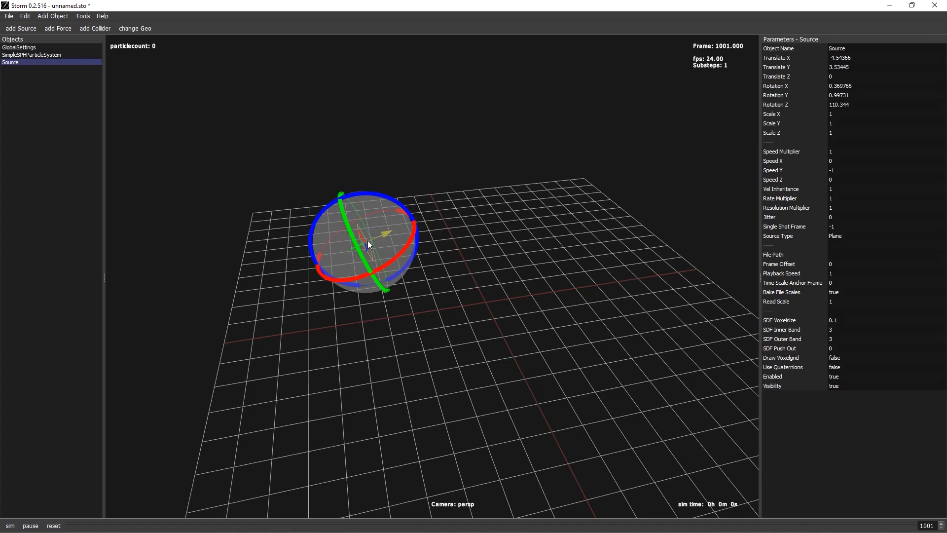
mouse_move(775, 255)
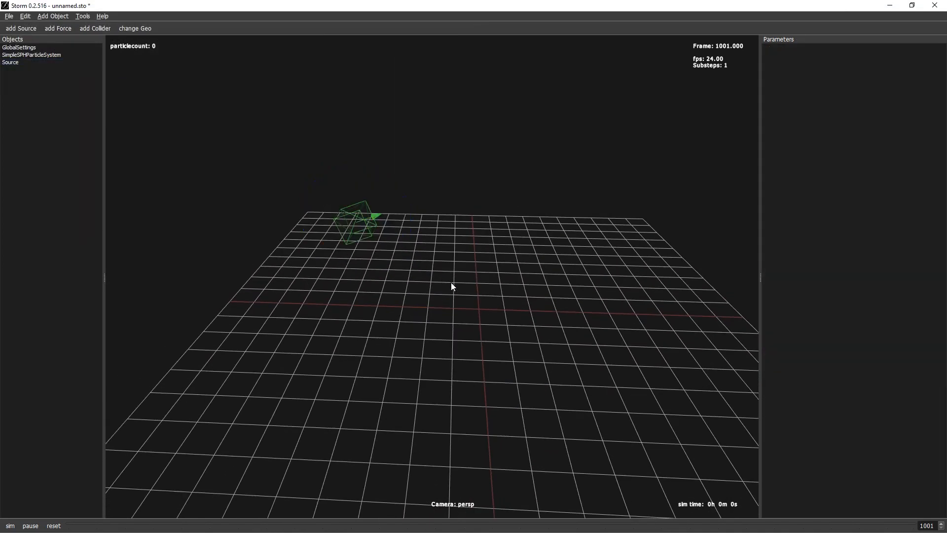
- Set the source's Single Shot Frame to 1001 and restart the simulation from the first frame
click(10, 525)
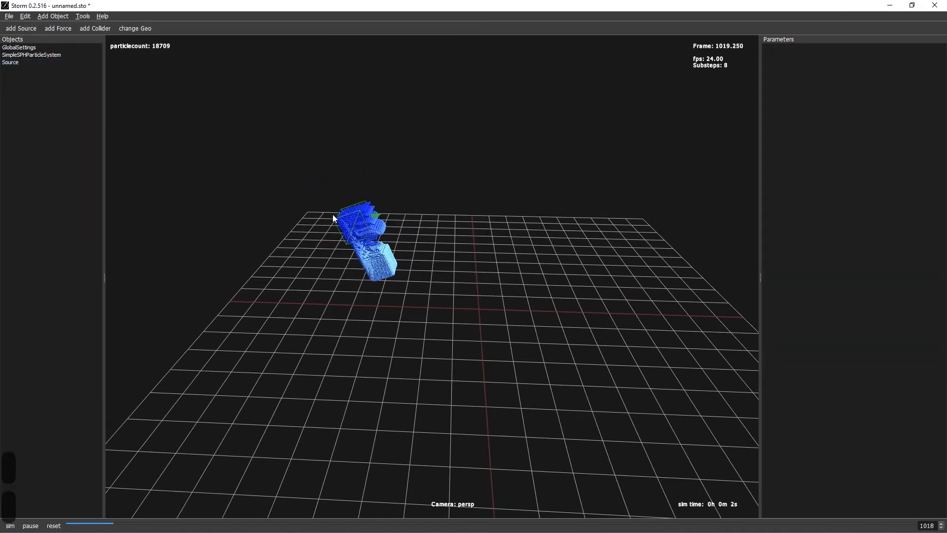
click(10, 63)
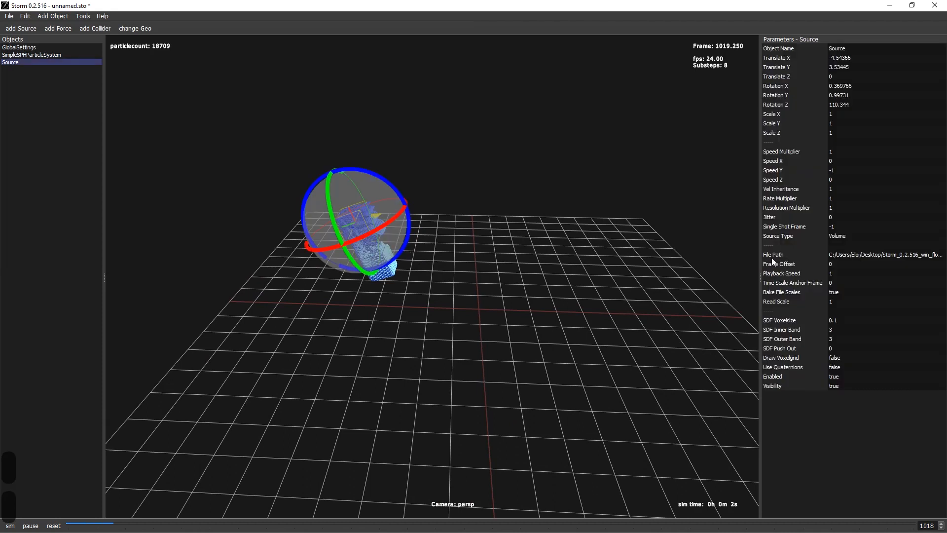
mouse_move(842, 235)
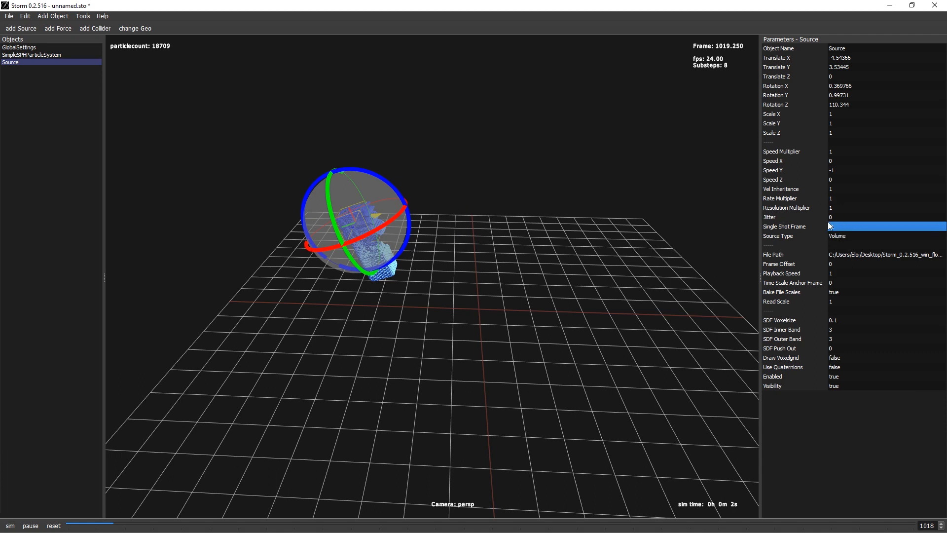
text(10)
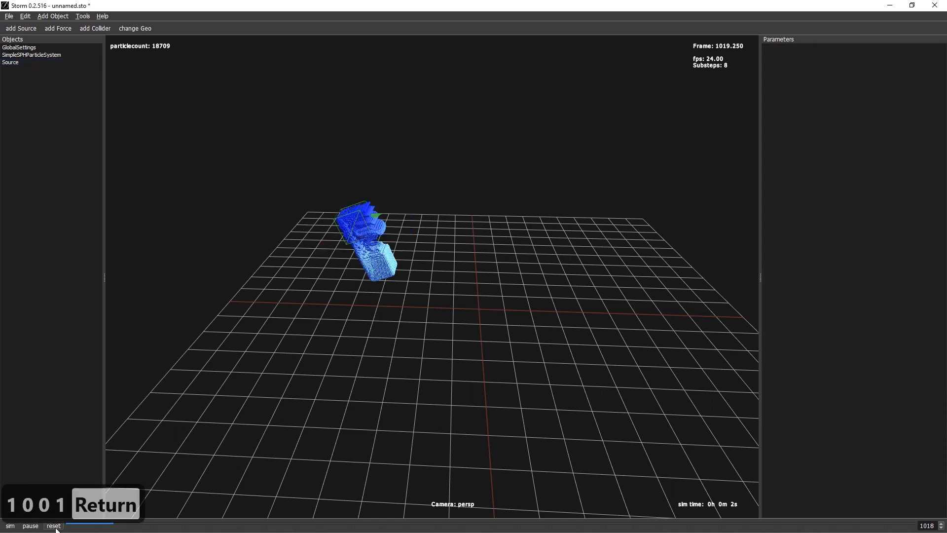
click(54, 526)
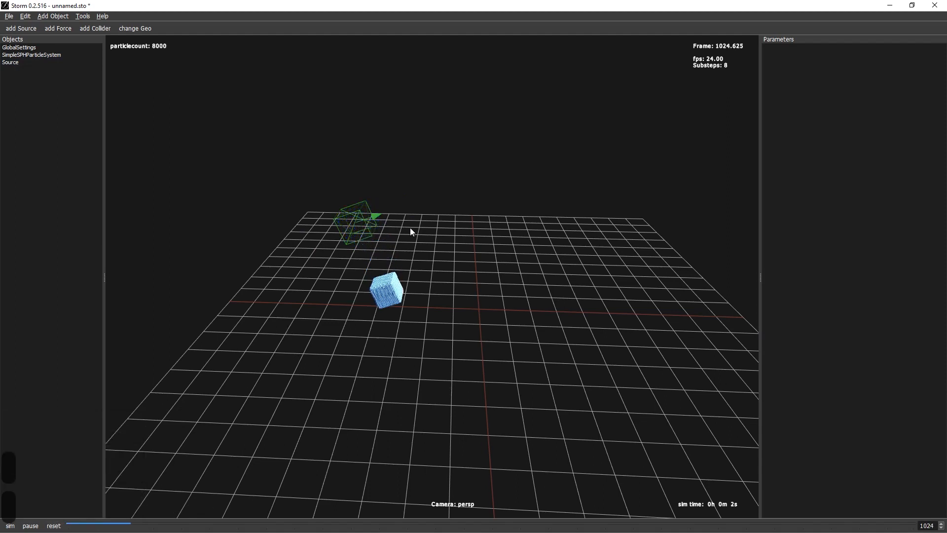
- Set SimpleSPHParticleSystem gravity to 0, reset, and give the source a speed multiplier of 3
click(19, 48)
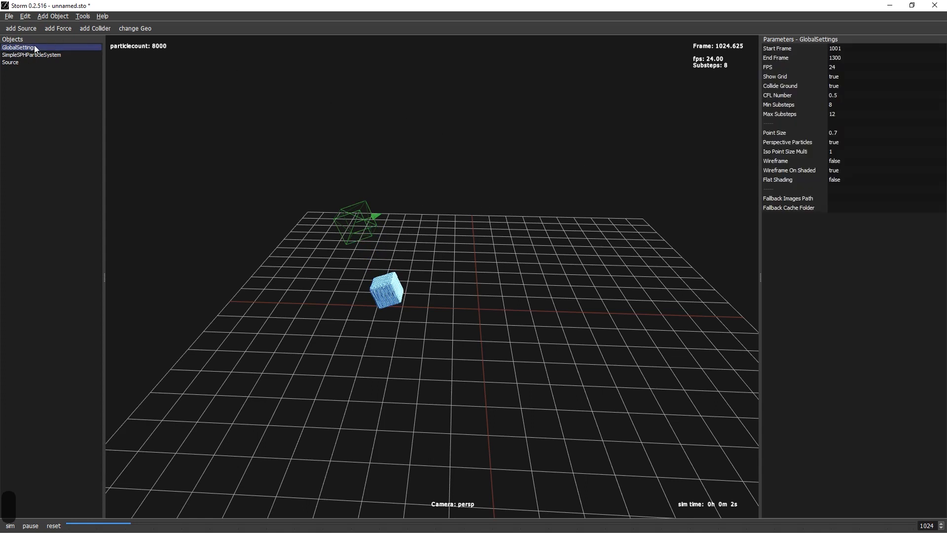
click(32, 55)
text(0)
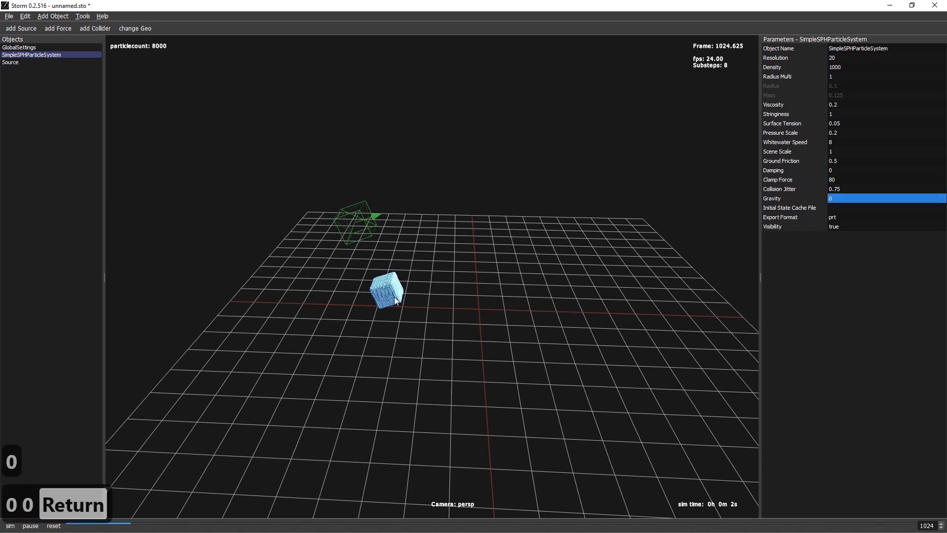
click(53, 526)
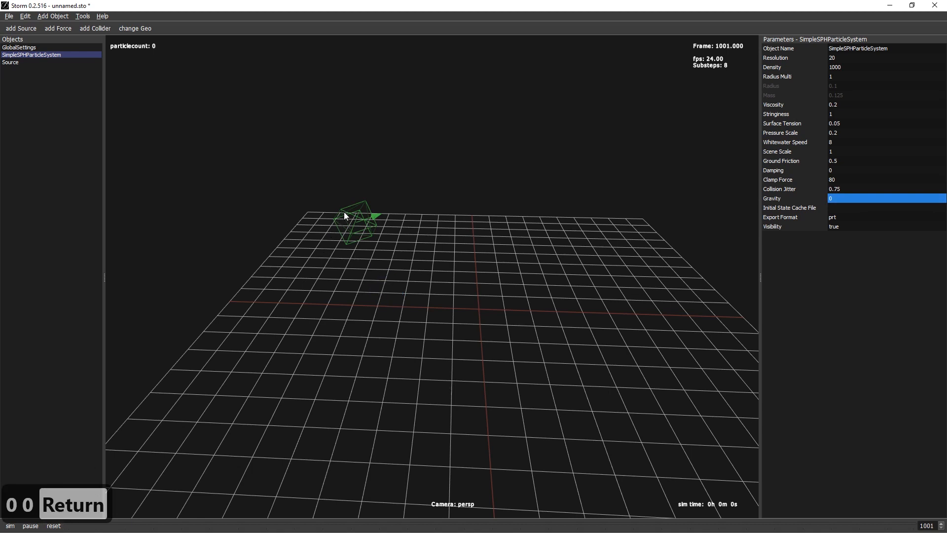
click(10, 62)
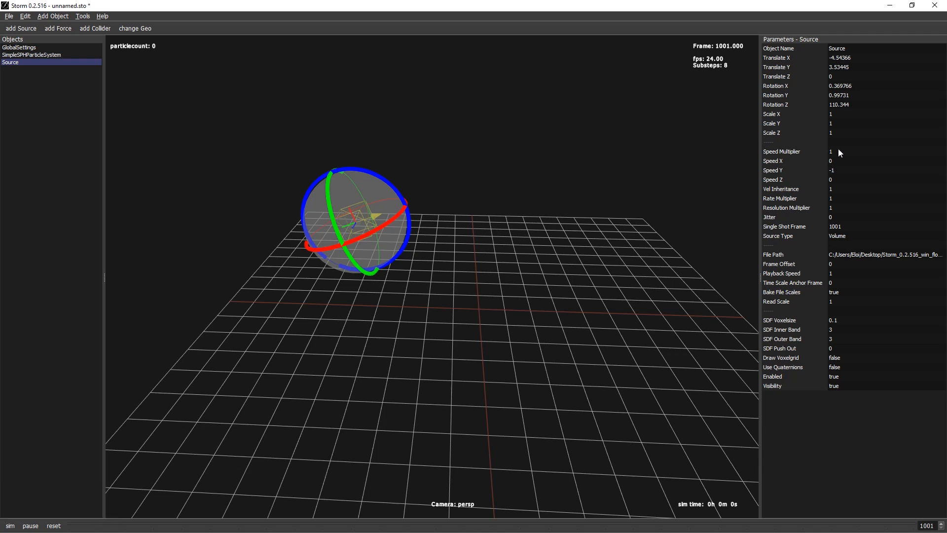
text(3)
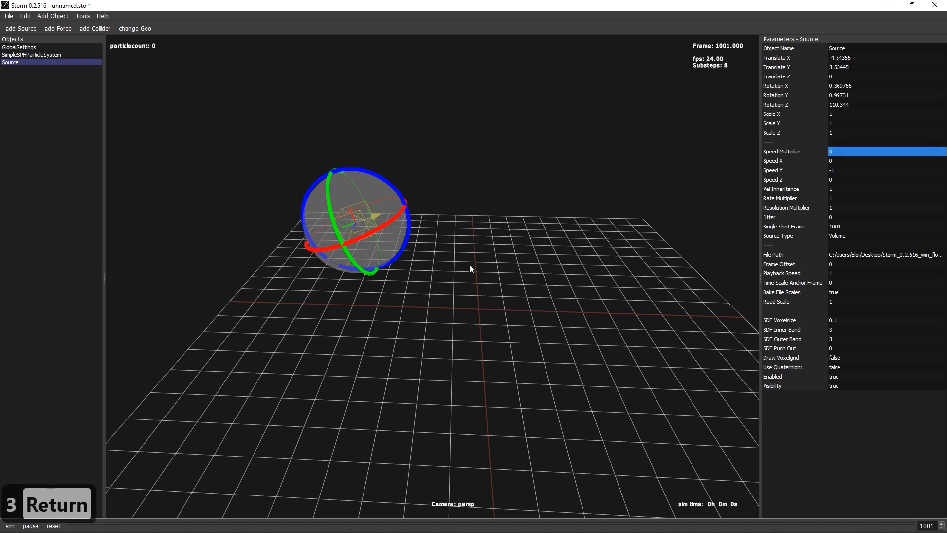
- Paste a copy Source1, move it away from the original, and simulate both colliding streams
key(ctrl+v)
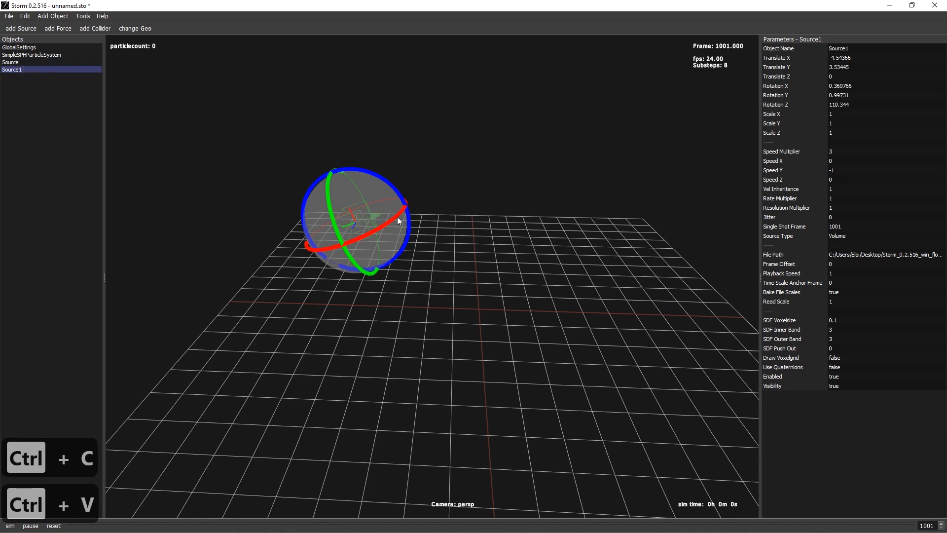
key(w)
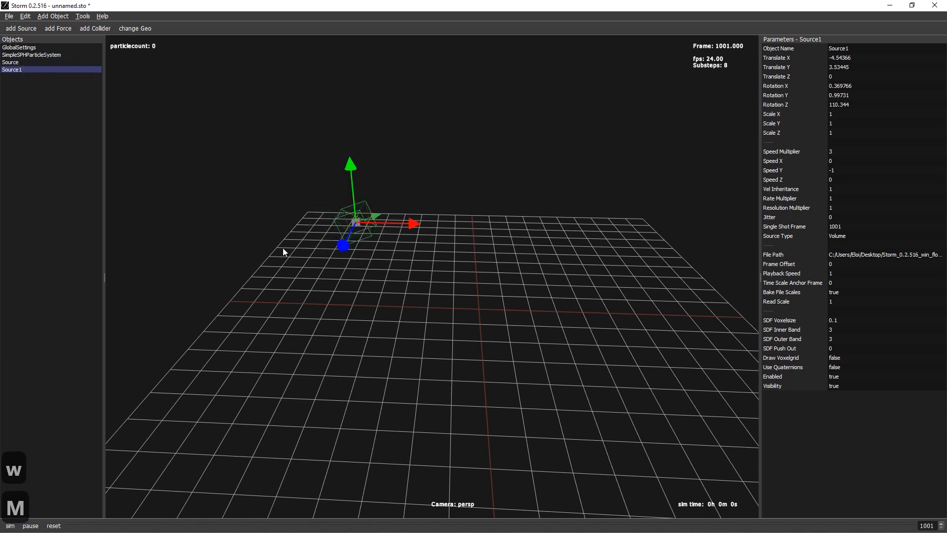
drag(411, 224, 475, 224)
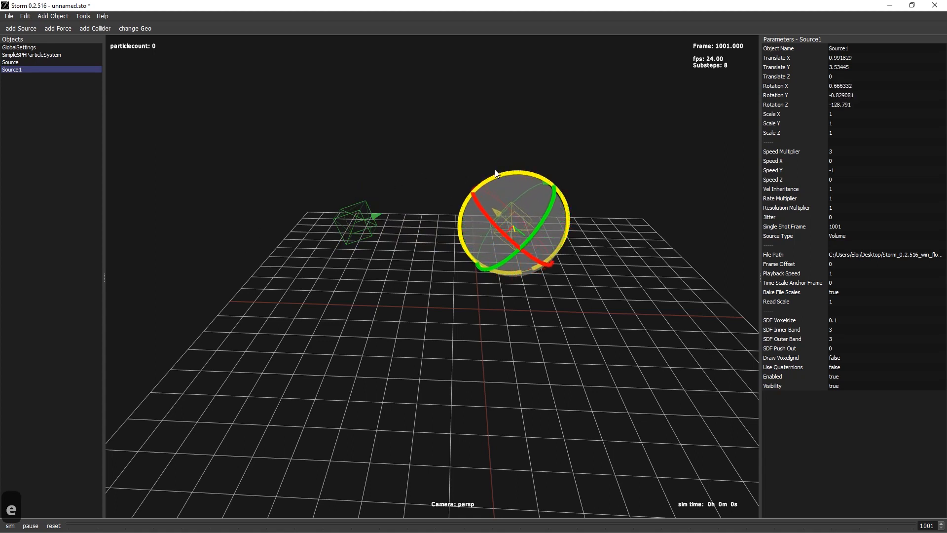
click(10, 526)
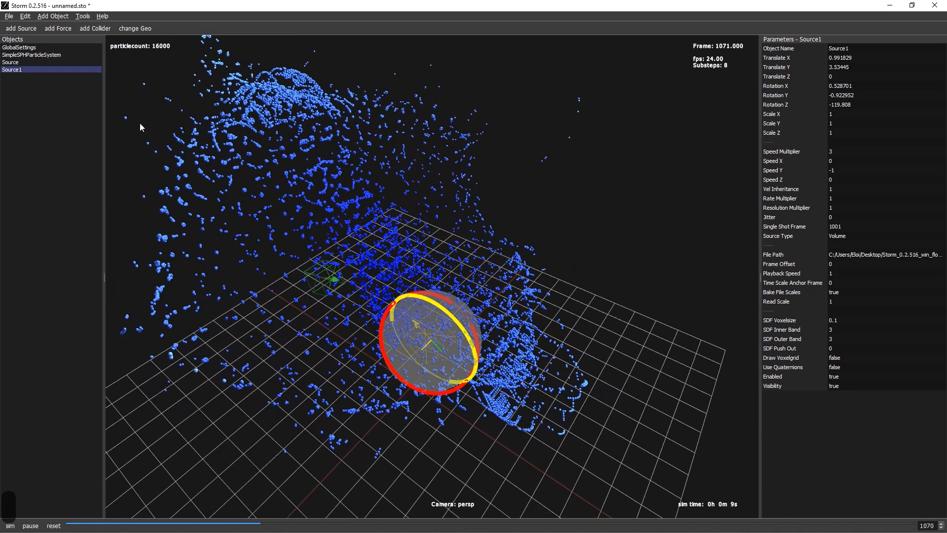
- Give SimpleSPHParticleSystem viscosity 0.3 and surface tension 0.4, then rerun the simulation
click(10, 62)
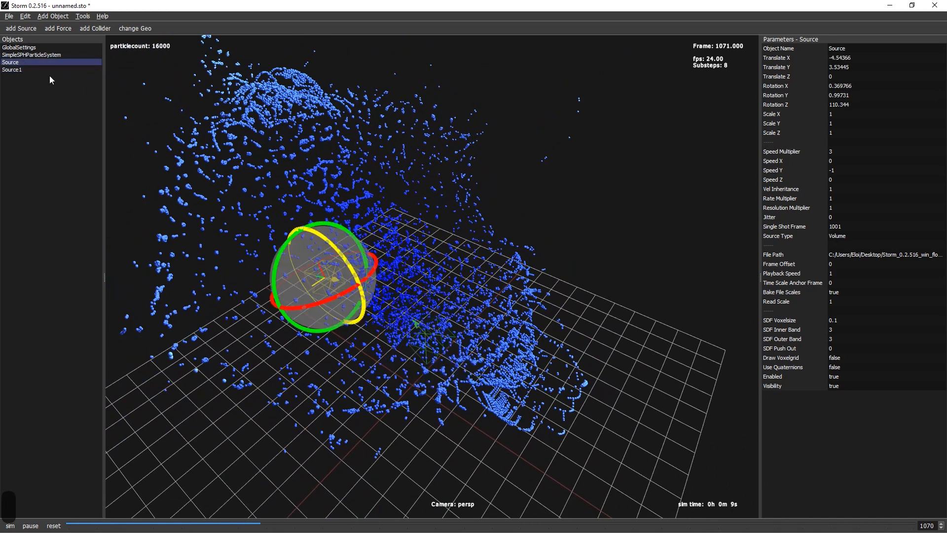
click(31, 54)
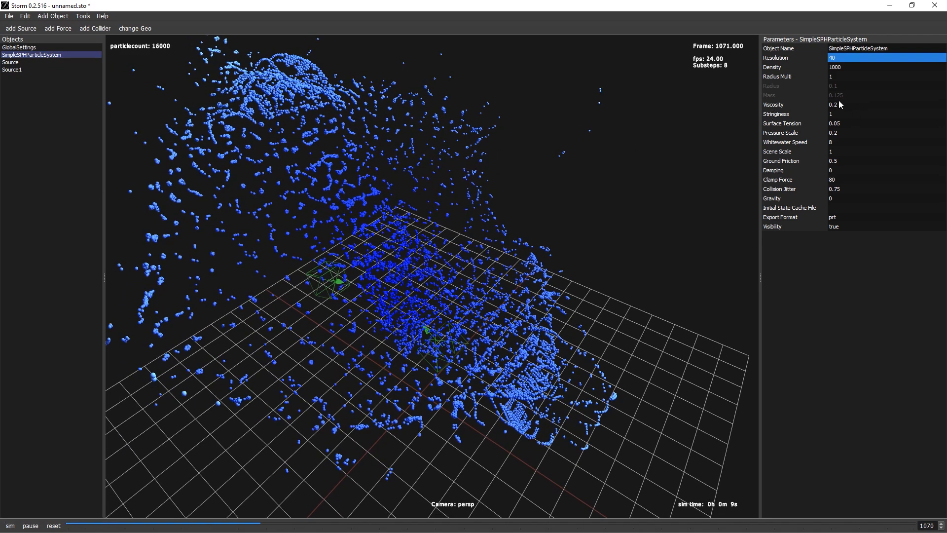
key(Return)
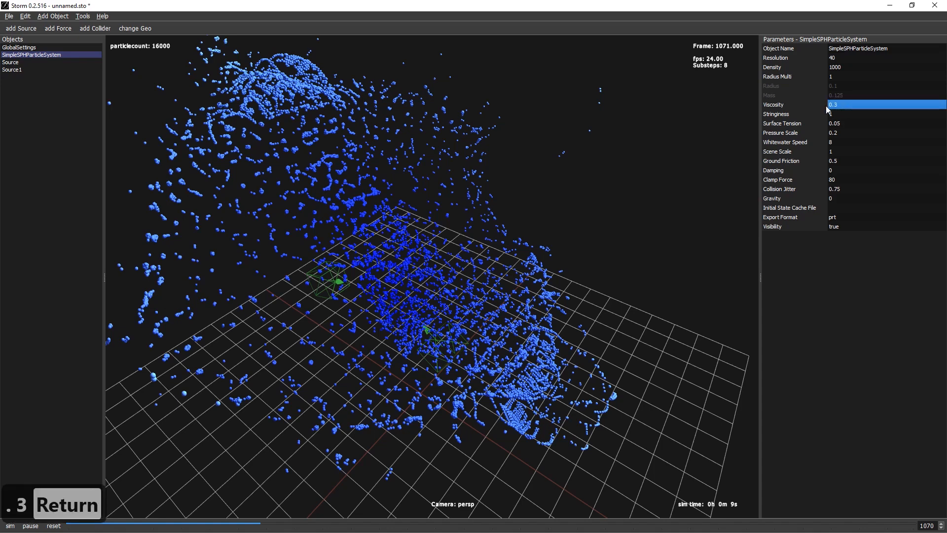
mouse_move(227, 281)
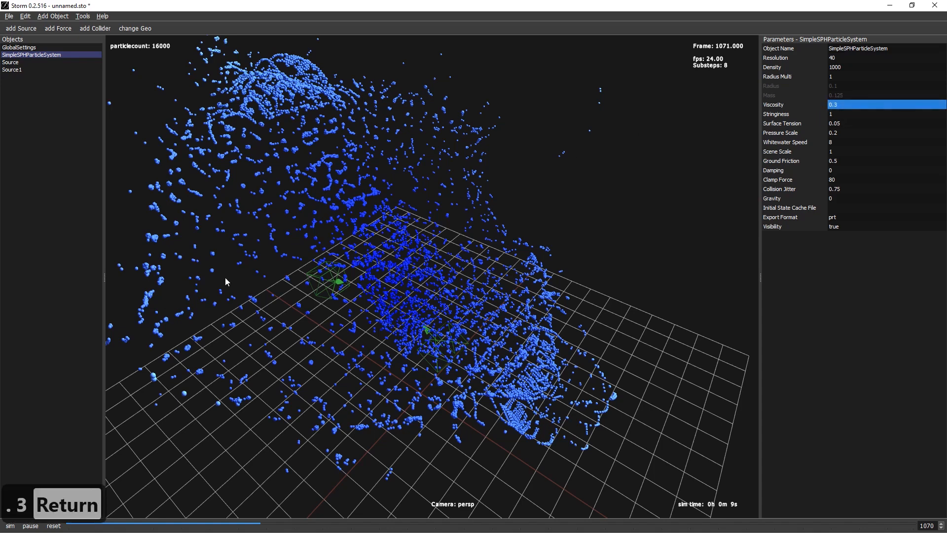
mouse_move(838, 133)
text(0.4)
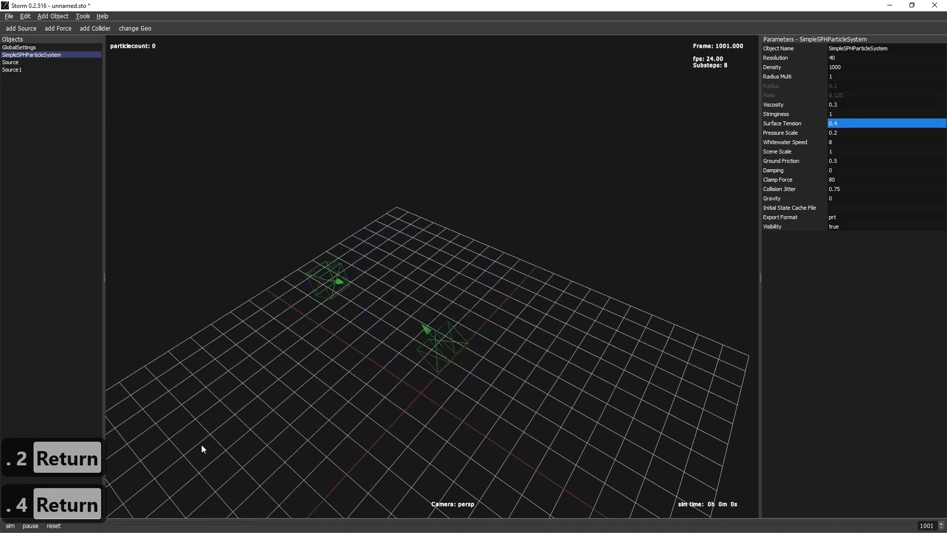
click(10, 526)
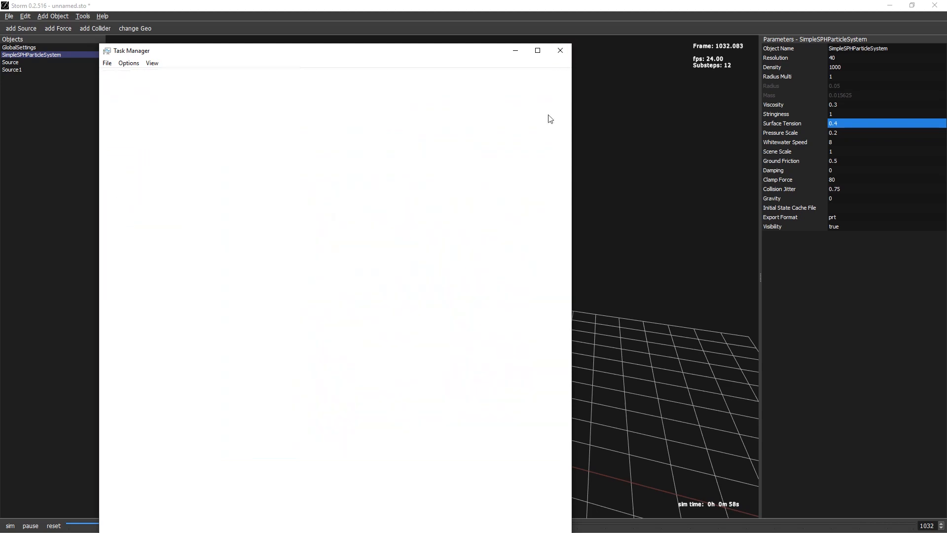
- Set viscosity 0.2, surface tension 0.3 and pressure scale 0.4, then show GlobalSettings
click(558, 51)
text(0.2)
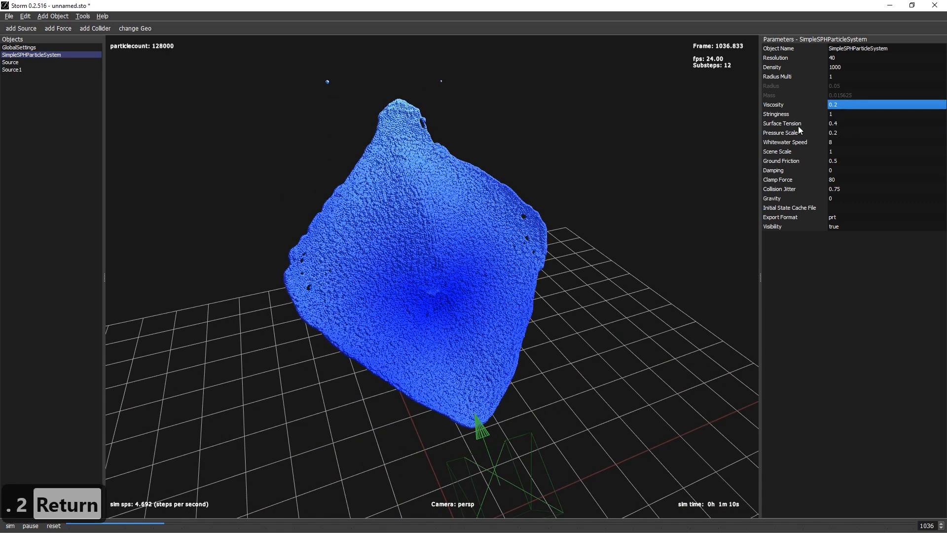
mouse_move(846, 125)
text(0.4)
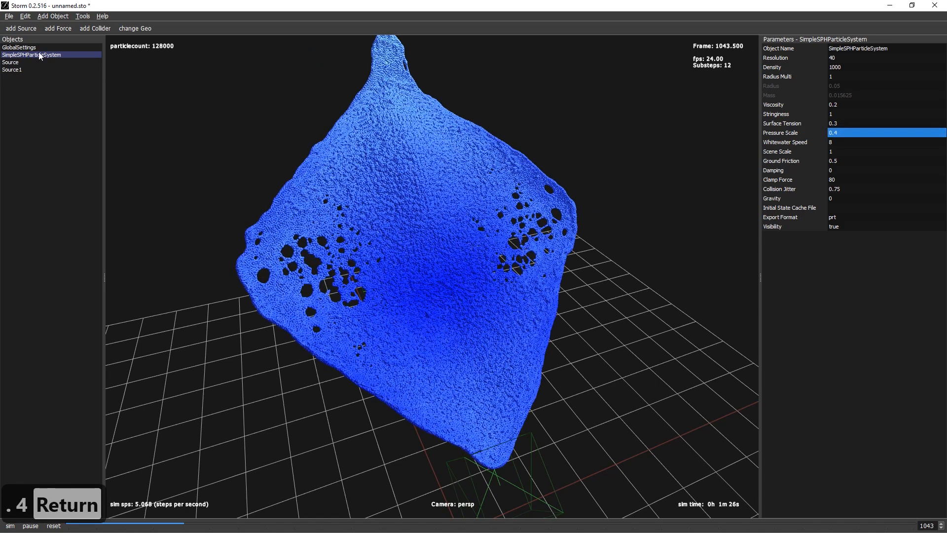
click(19, 48)
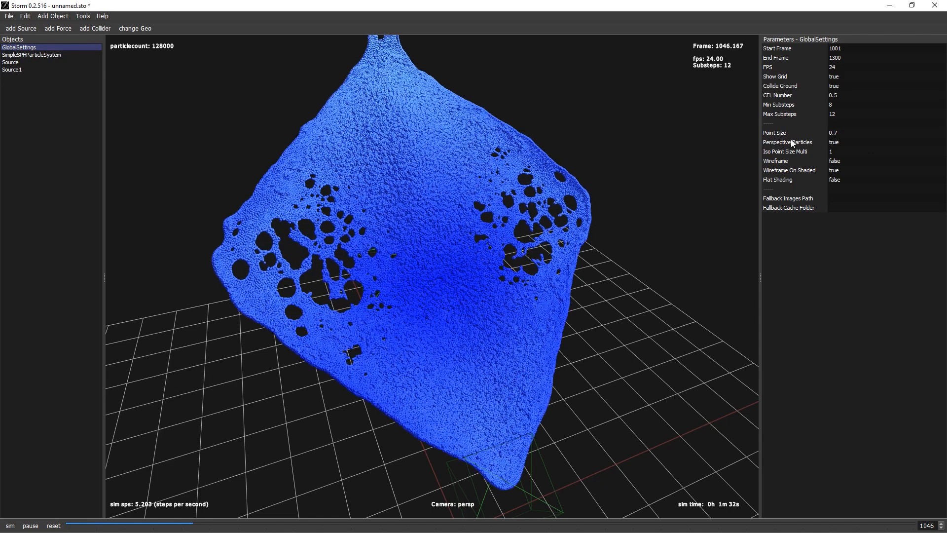
- In GlobalSettings turn perspective particles off and set point size to 0.2
click(835, 143)
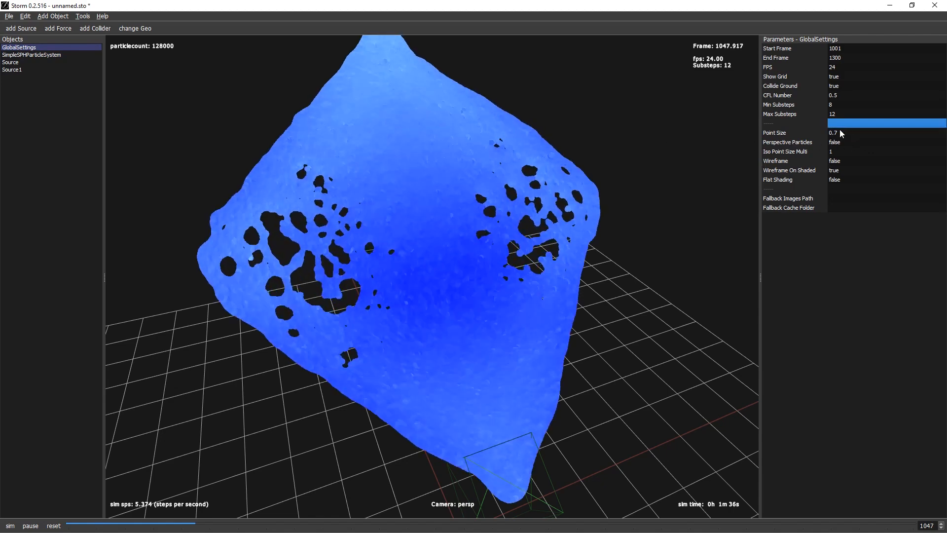
text(0.2)
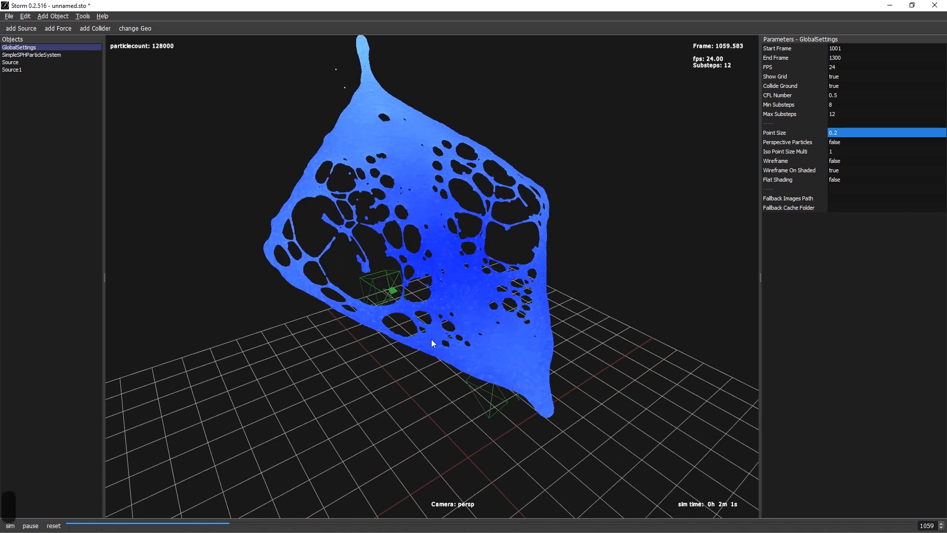
mouse_move(180, 462)
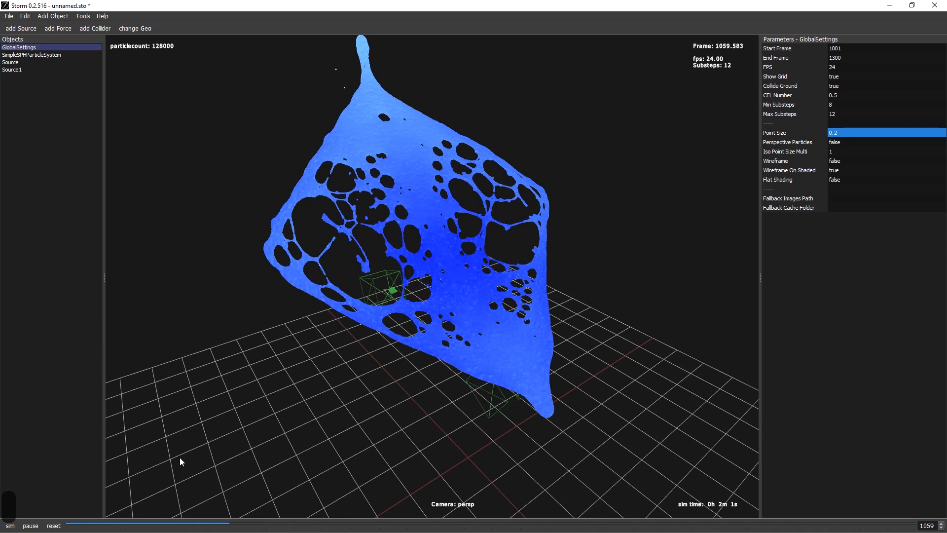
mouse_move(71, 143)
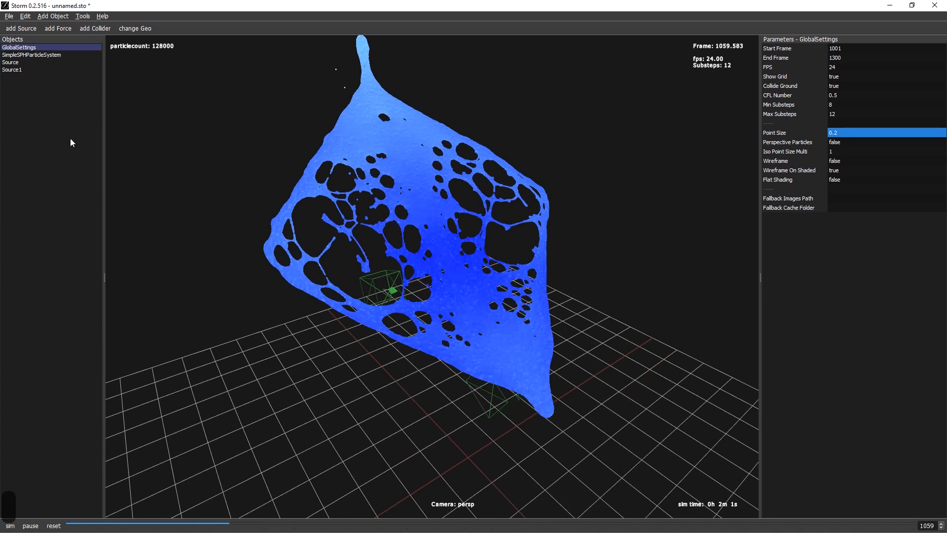
- Save the scene as 'test sph' inside a new 'test sph' folder on the Desktop
click(9, 16)
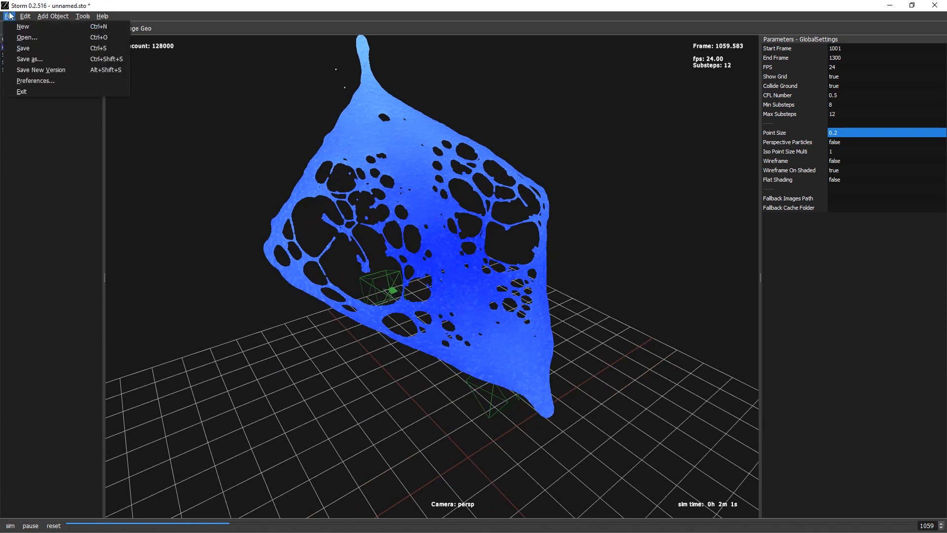
click(53, 15)
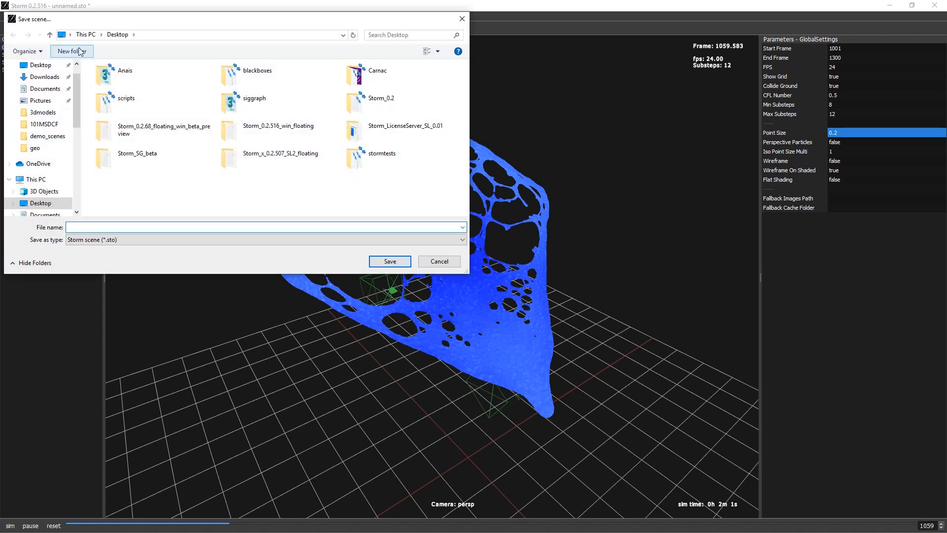
click(71, 50)
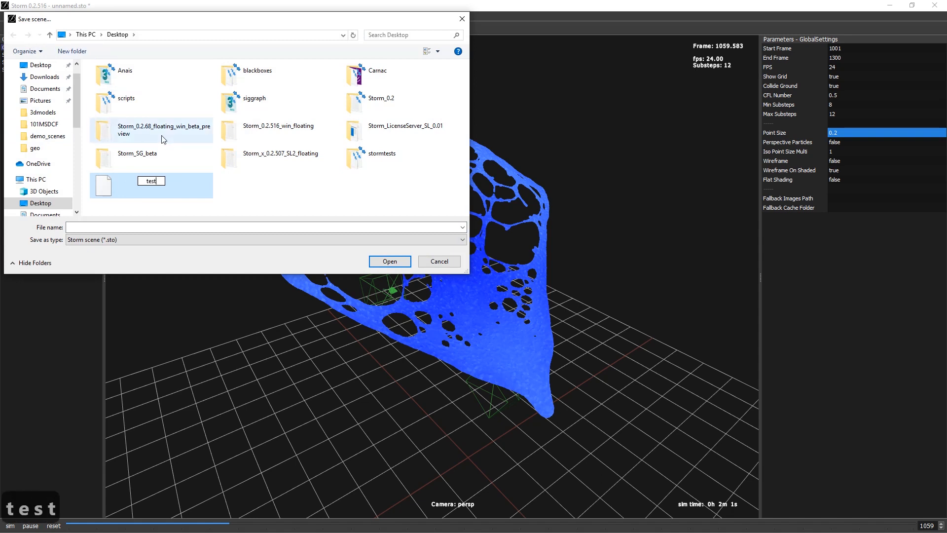
text(sp)
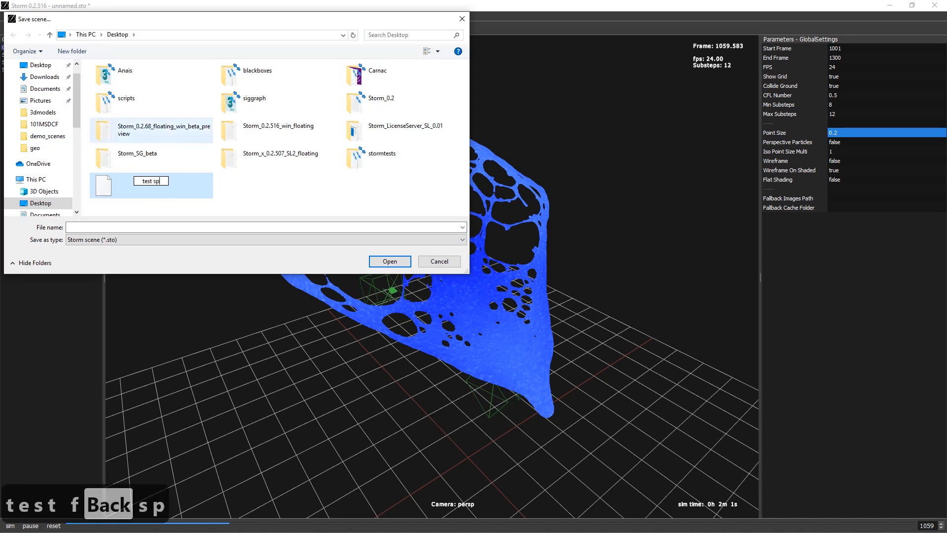
key(Return)
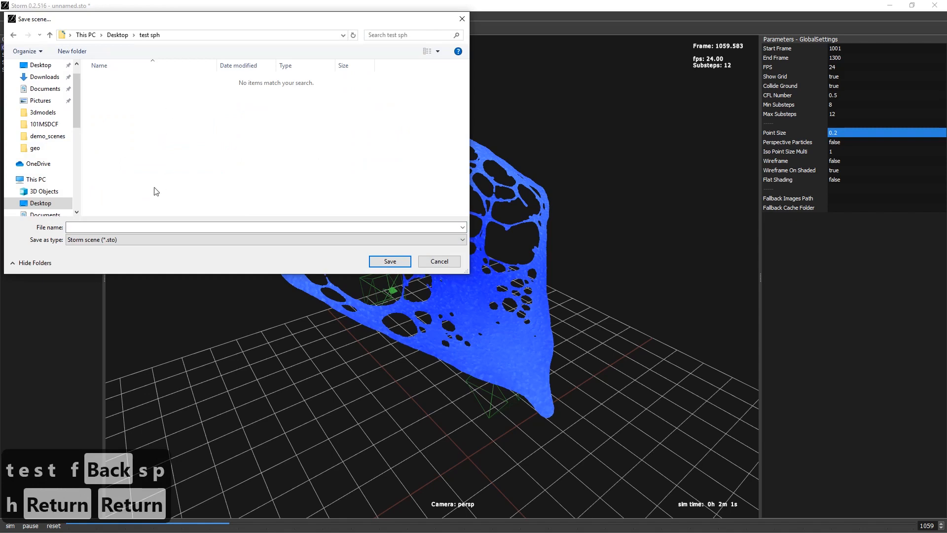
text(test s)
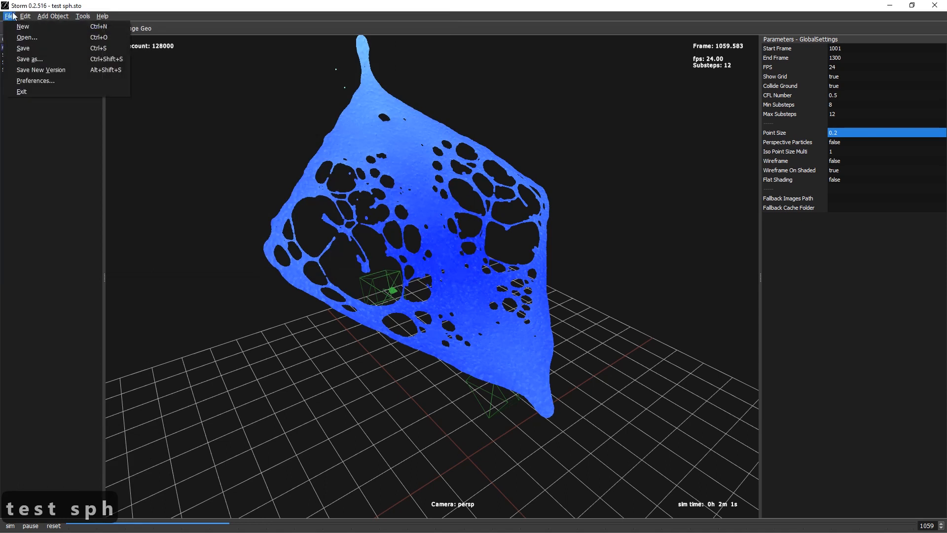
- In Preferences enable exporting the particle sequence and writing images while simming, then close
click(36, 80)
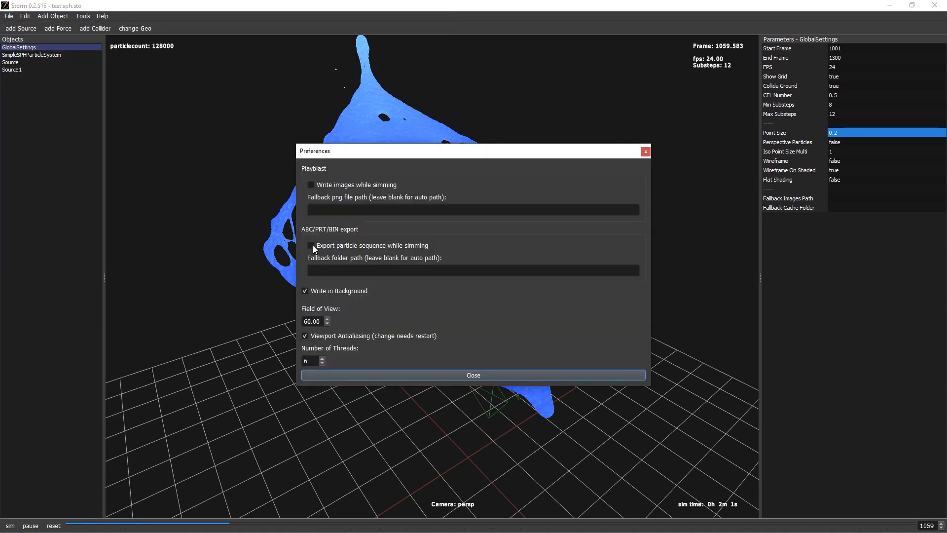
click(311, 246)
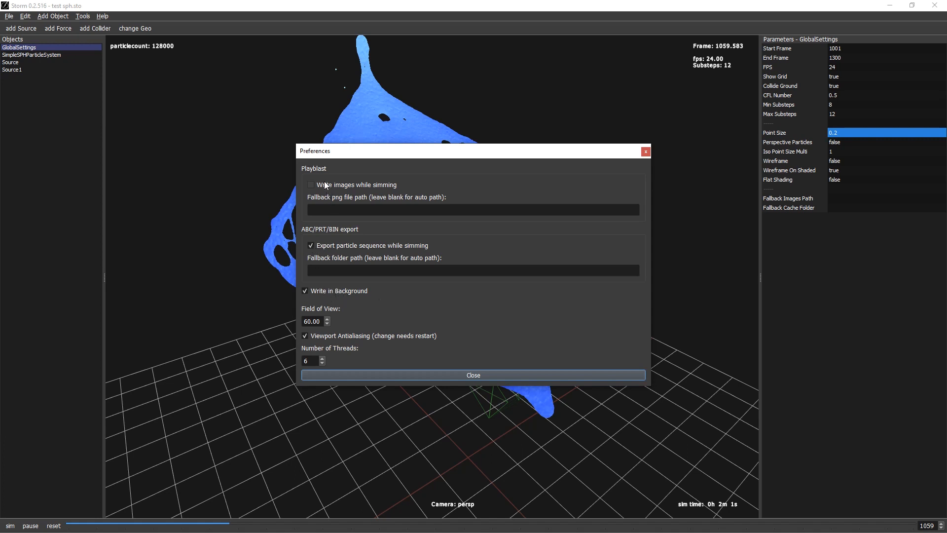
click(311, 185)
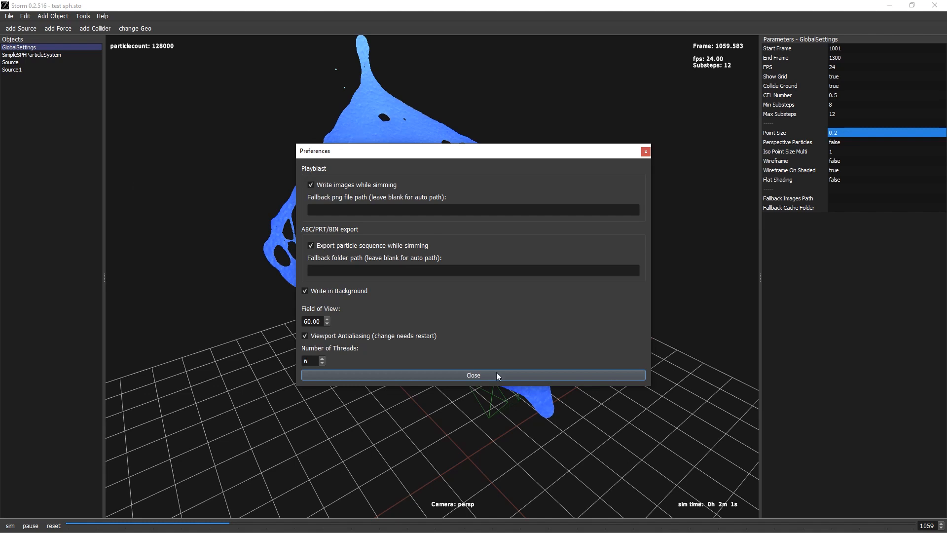
mouse_move(470, 375)
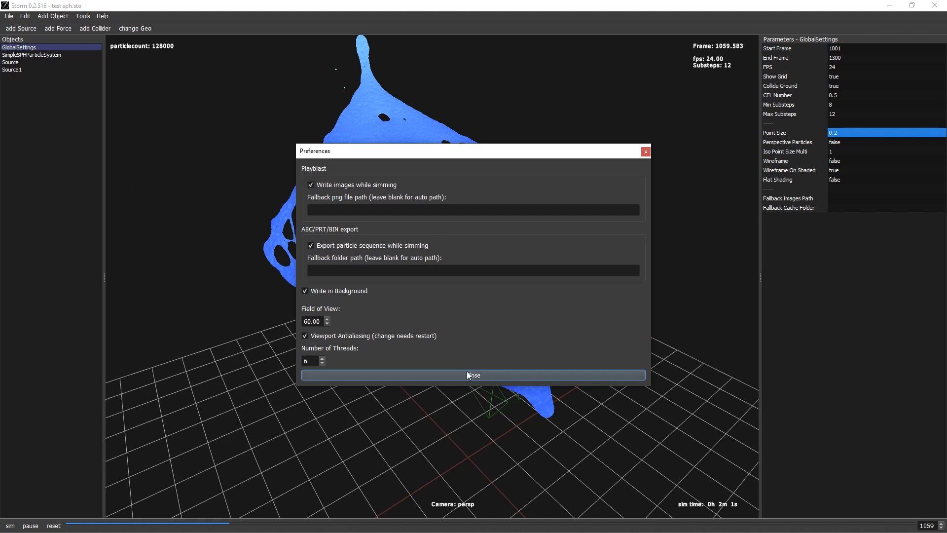
click(472, 375)
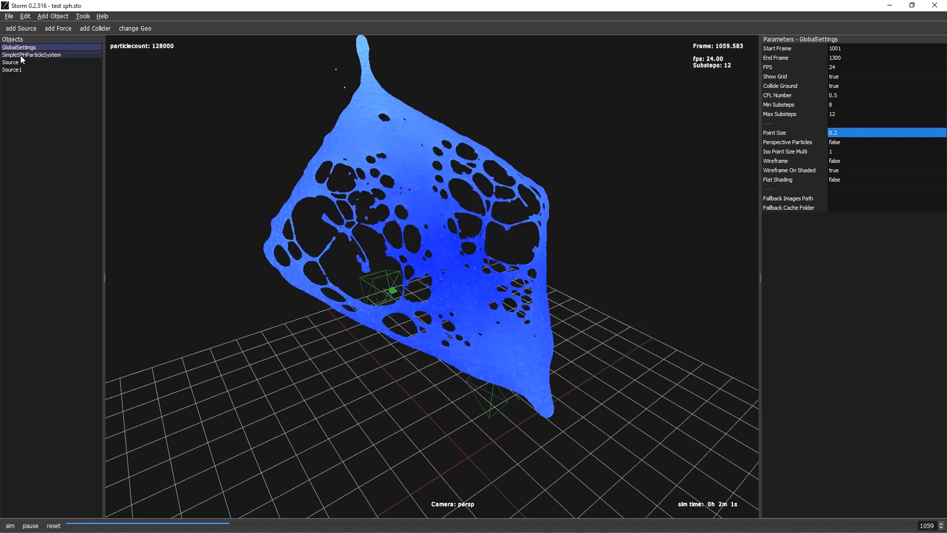
- Change SimpleSPHParticleSystem's export format through abc and bin, ending on prt
click(31, 55)
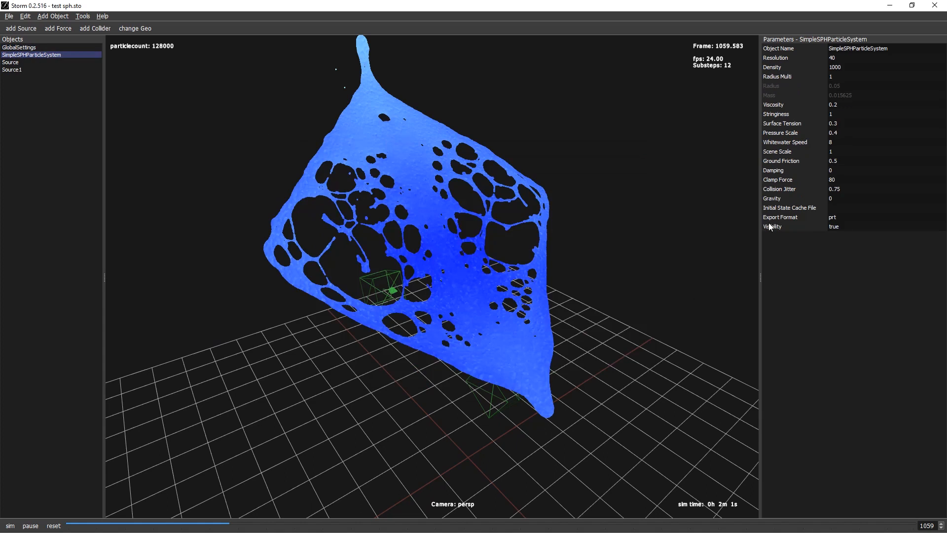
click(882, 218)
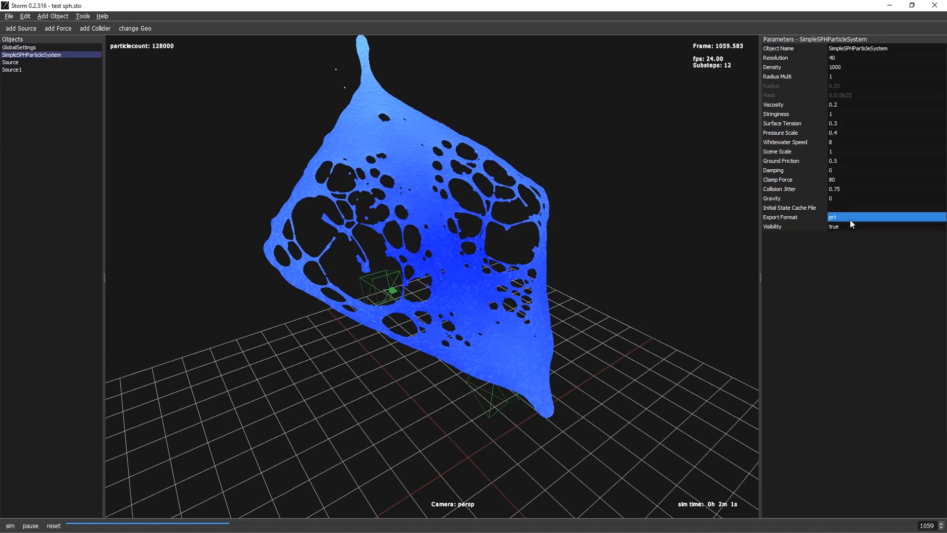
text(abc)
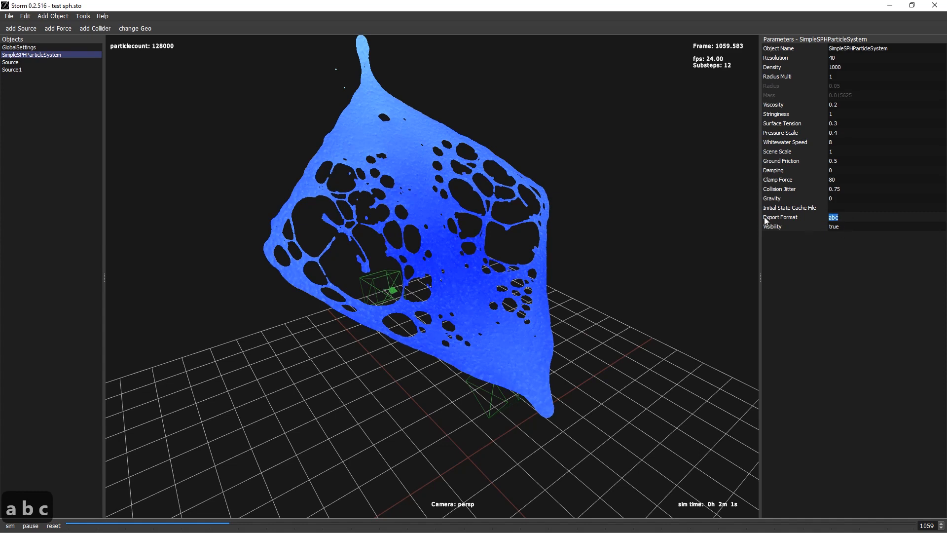
text(bin)
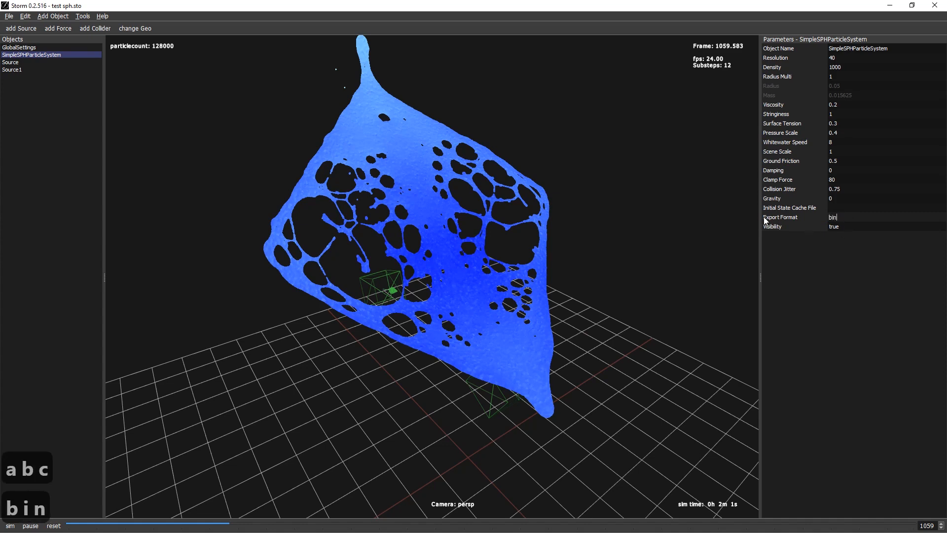
text(prt)
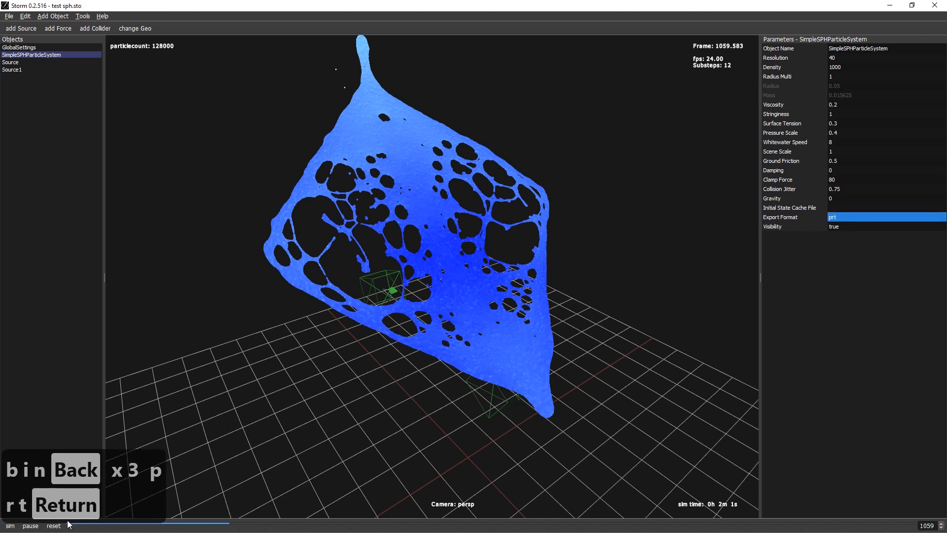
- Reset the simulation and rotate the second source so it aims at the first
click(54, 526)
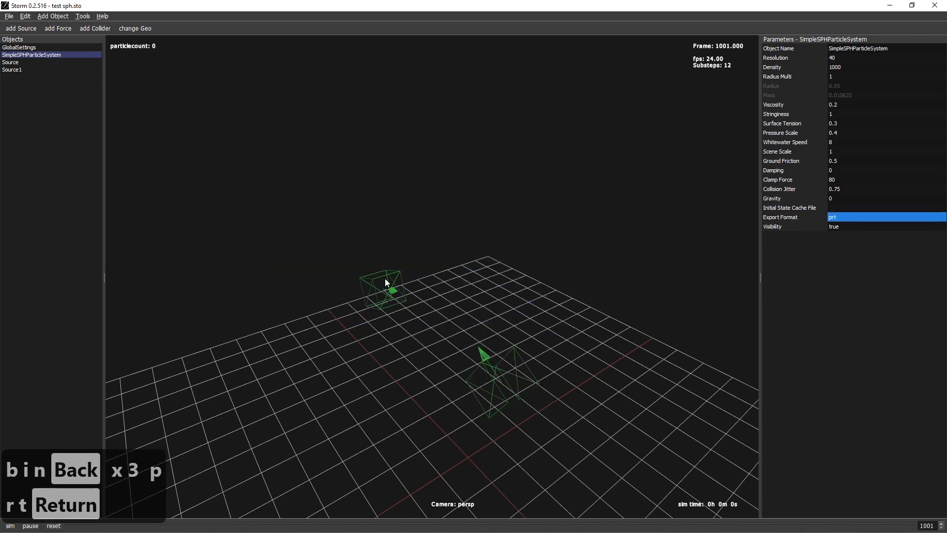
click(10, 62)
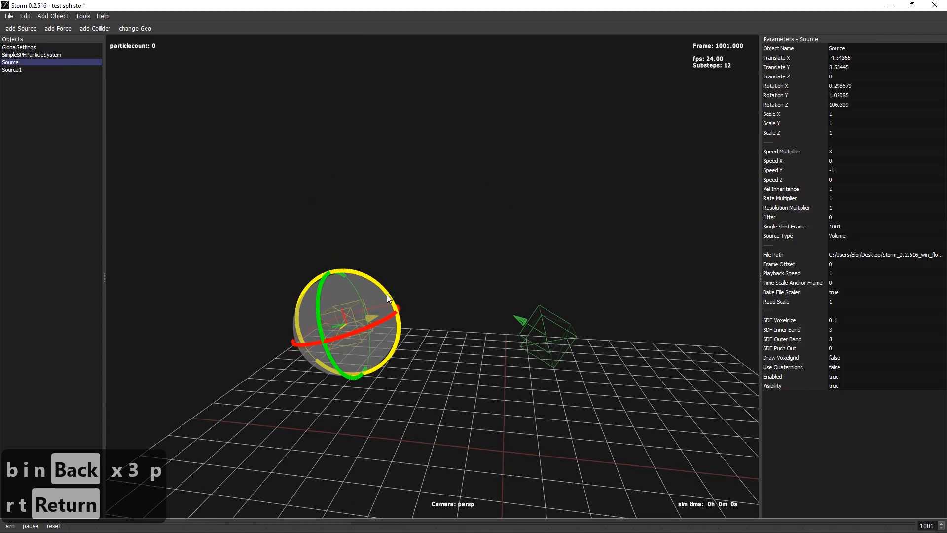
click(12, 69)
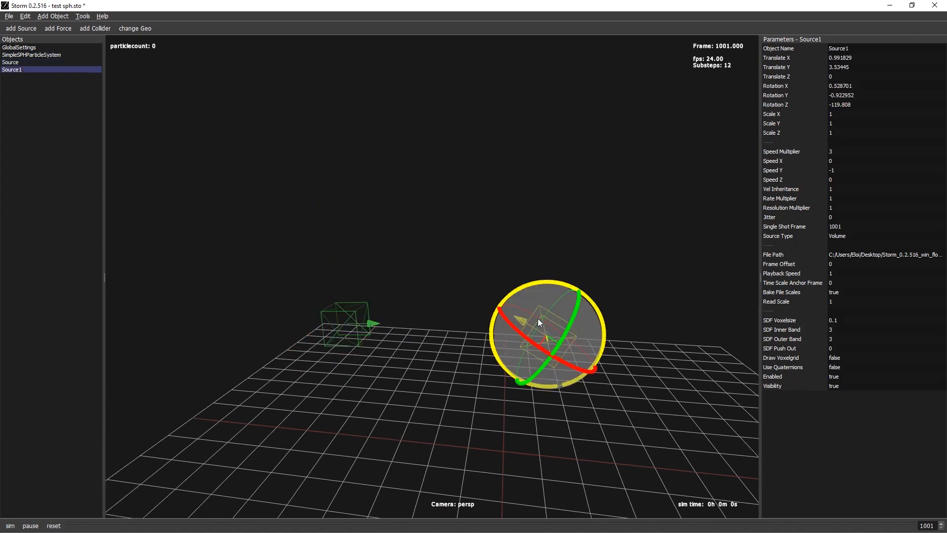
drag(538, 322, 535, 285)
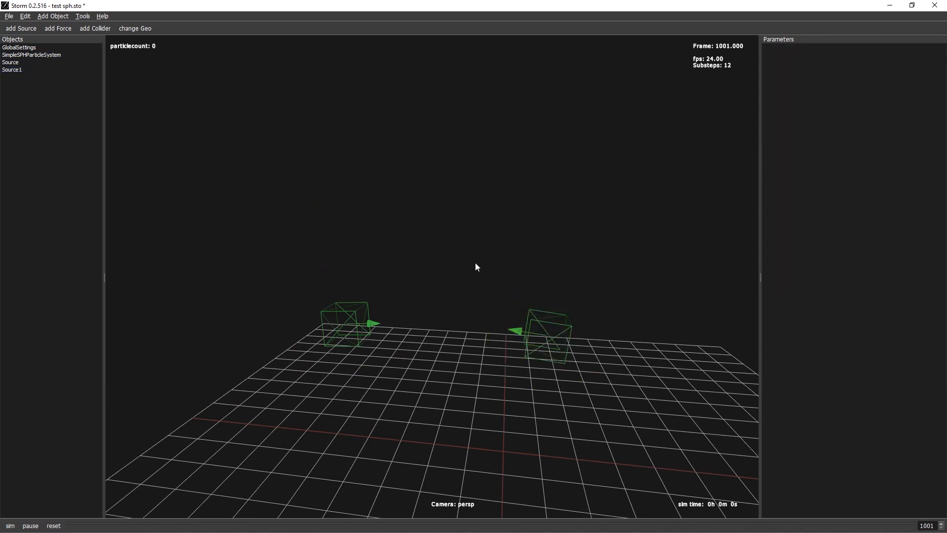
- Rerun the simulation and bring up the SPH particle system's global settings to lower pressure scale
click(10, 525)
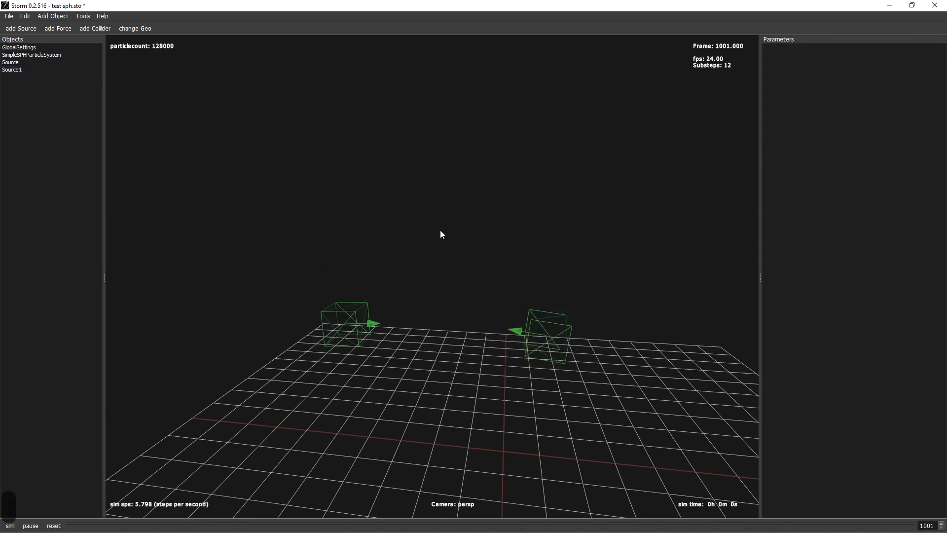
click(31, 56)
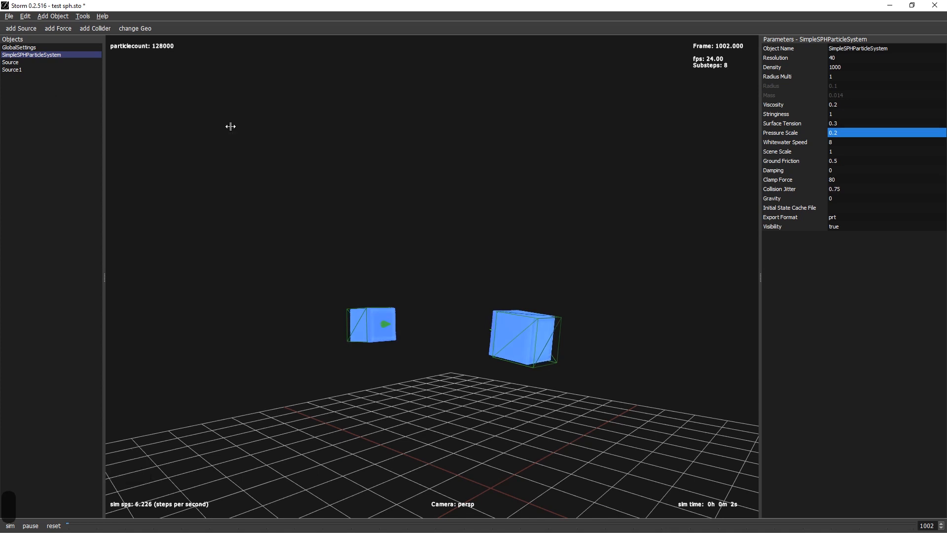
click(19, 47)
text(16)
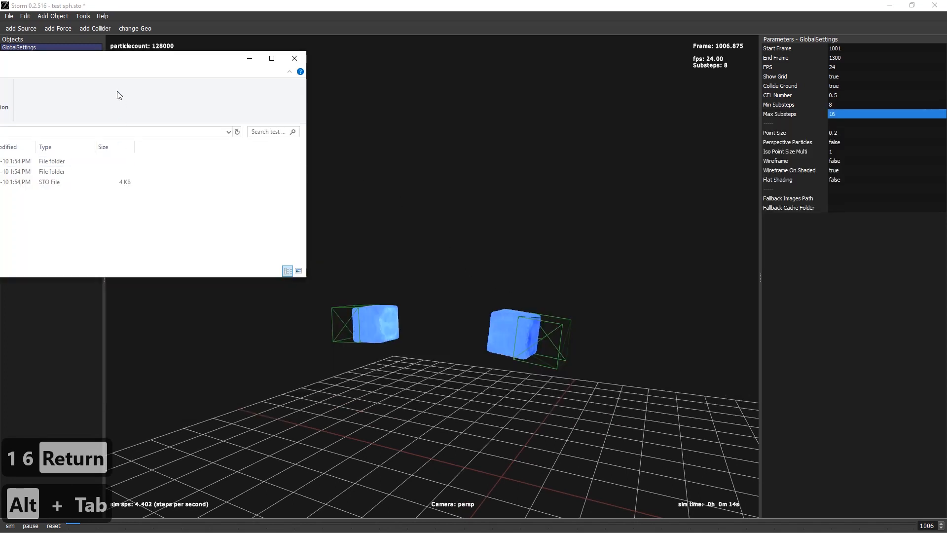
- Check the .prt particle cache files written under caches > test sph
click(163, 179)
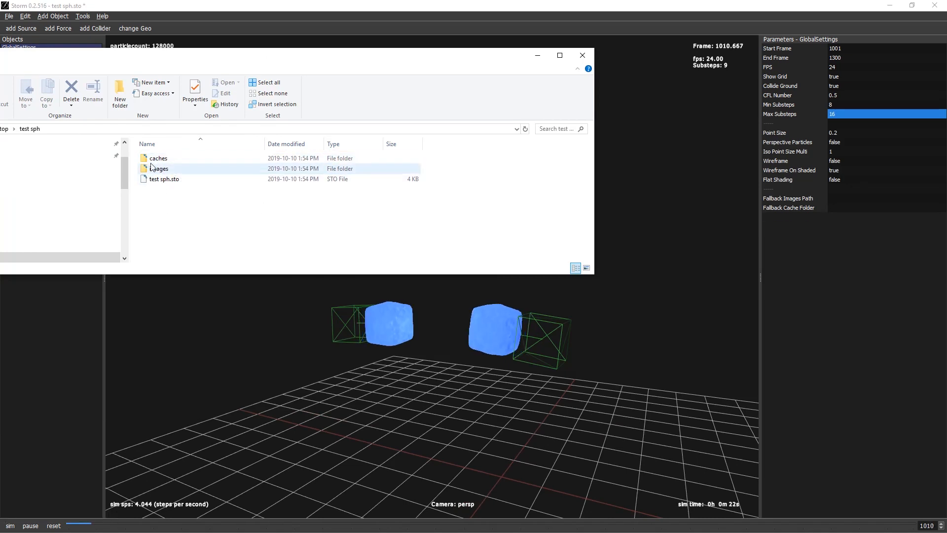
click(158, 158)
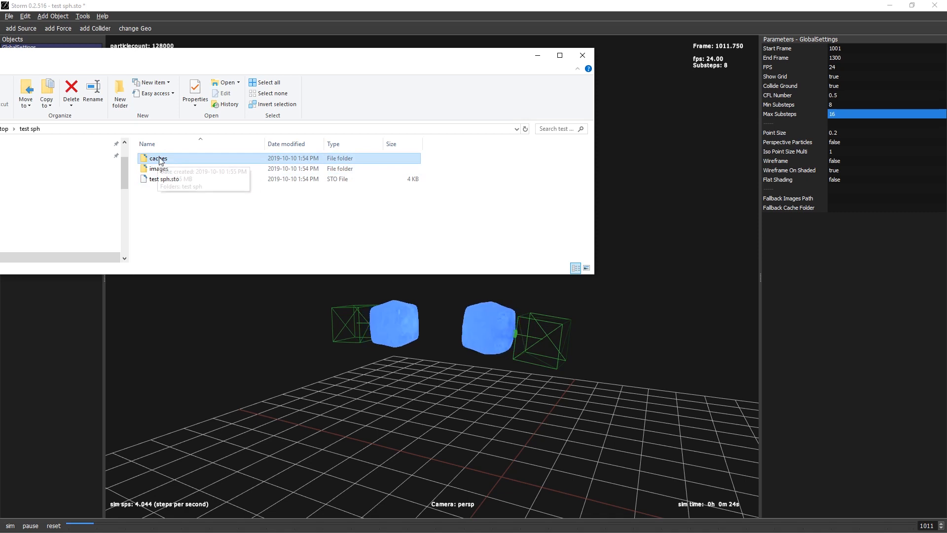
double_click(158, 157)
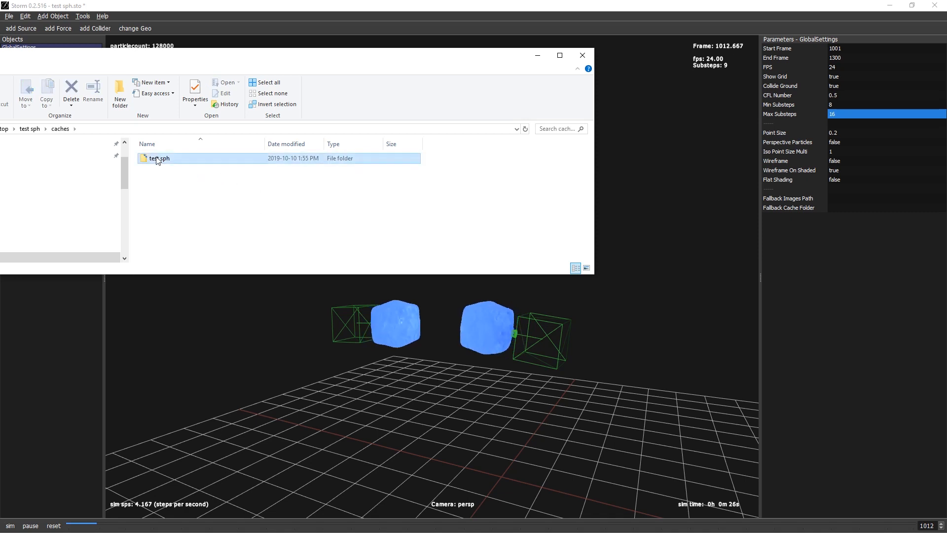
double_click(160, 158)
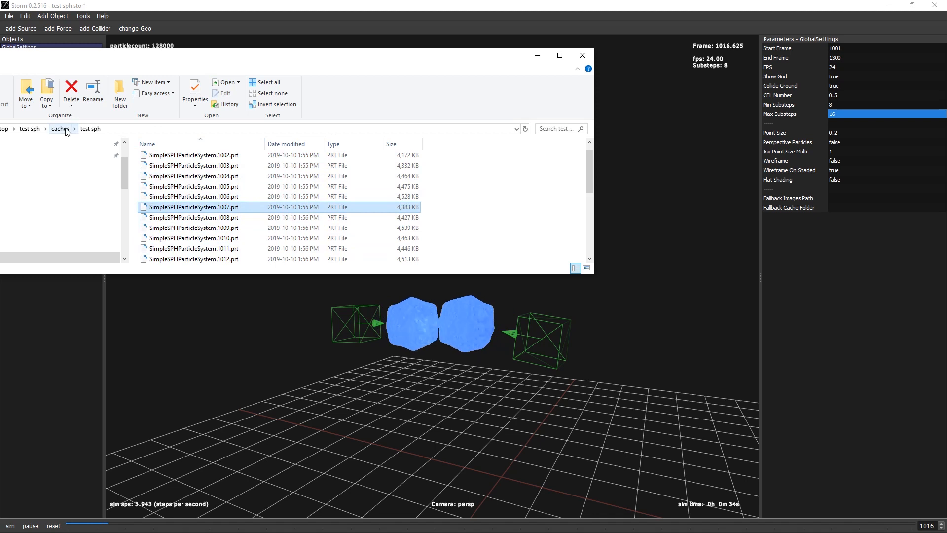
- Back in the scene folder, review the playblast image frames under images > test sph
click(60, 128)
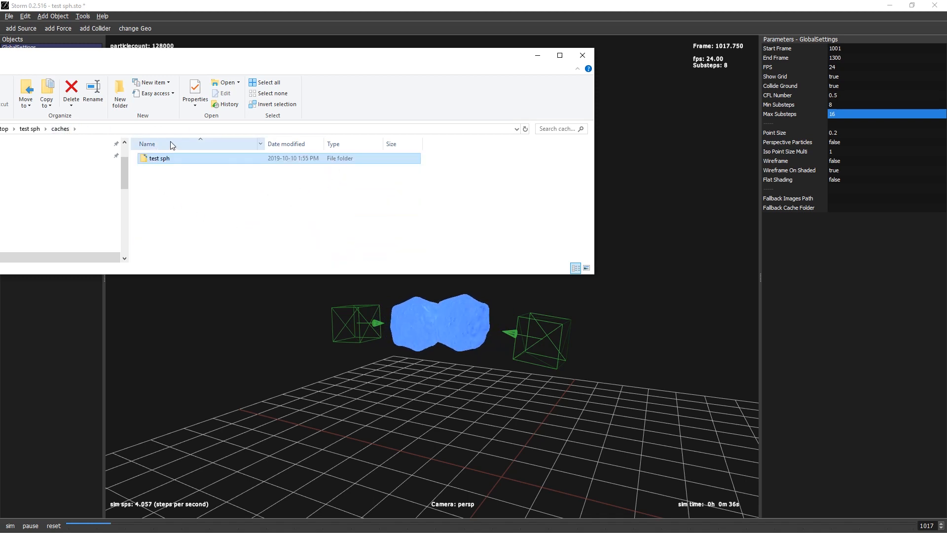
click(29, 128)
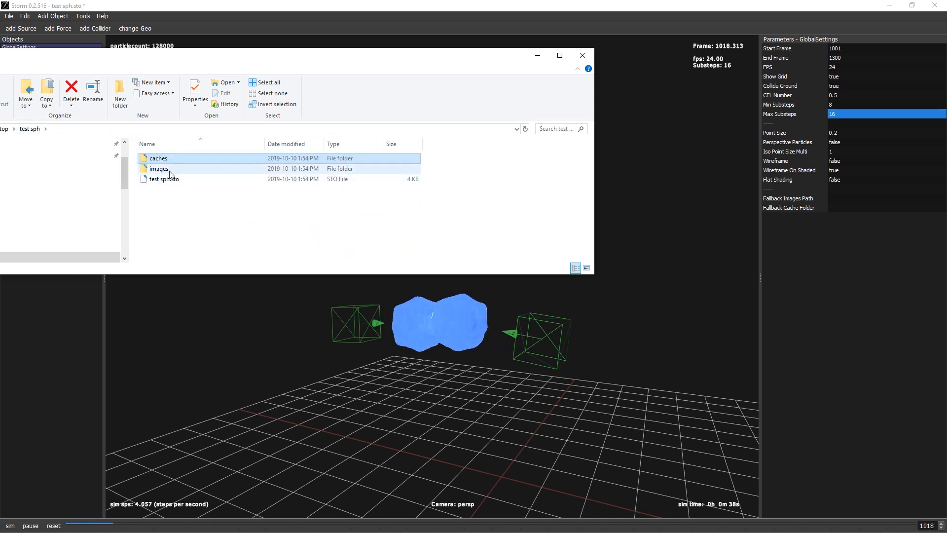
double_click(159, 168)
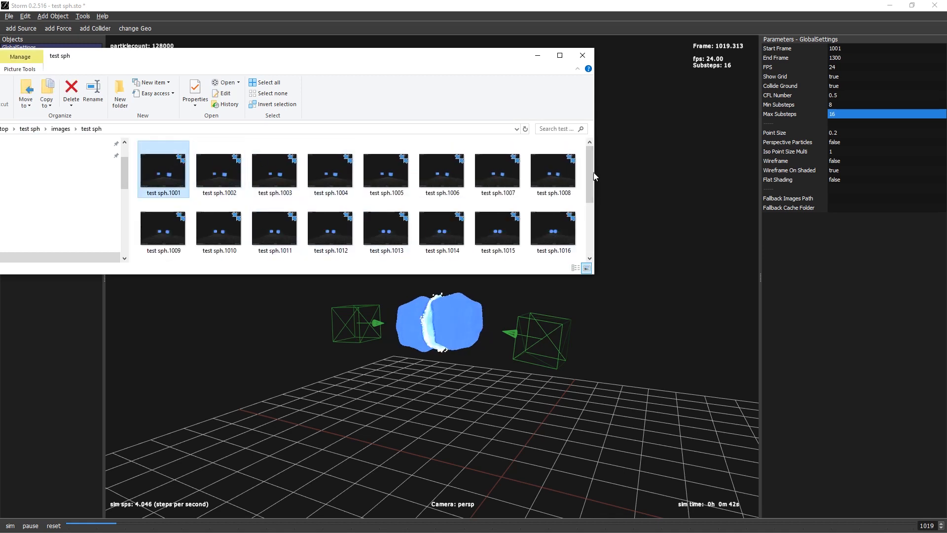
scroll(down, 3)
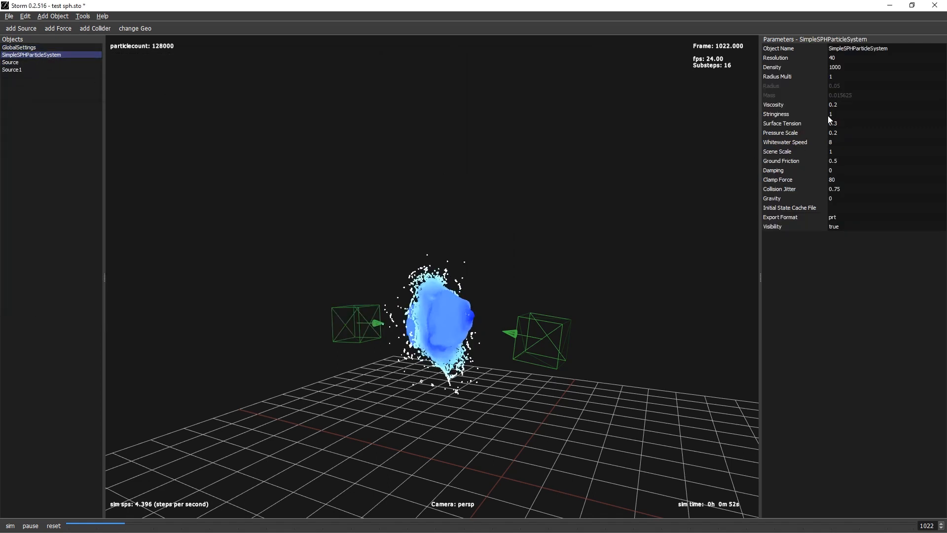
- Set Surface Tension to 1, turning the collision into a wide splashing sheet, then return to the image folder
click(885, 123)
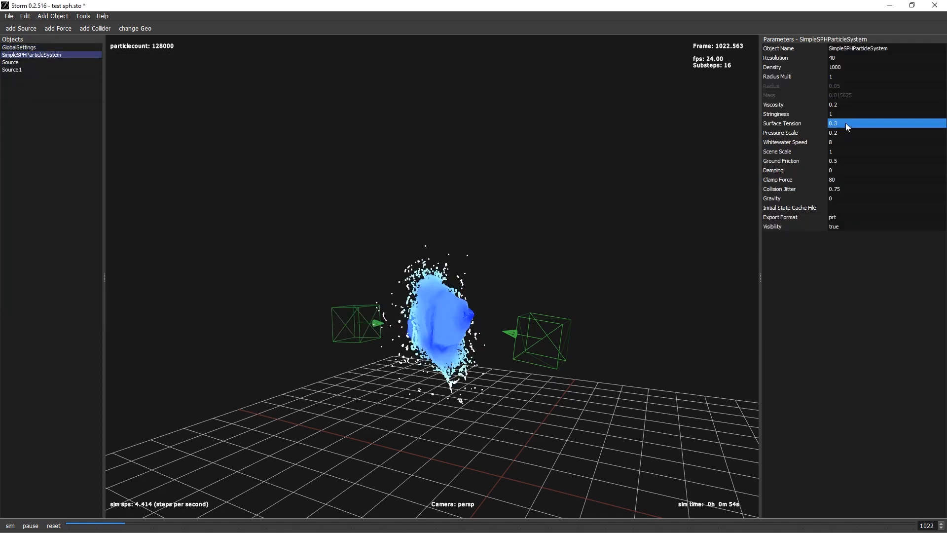
text(0)
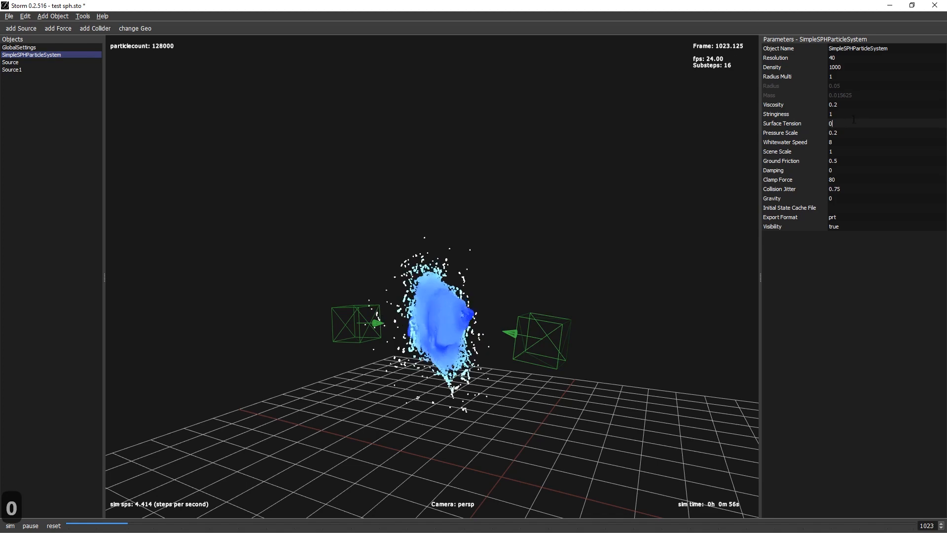
text(0.7)
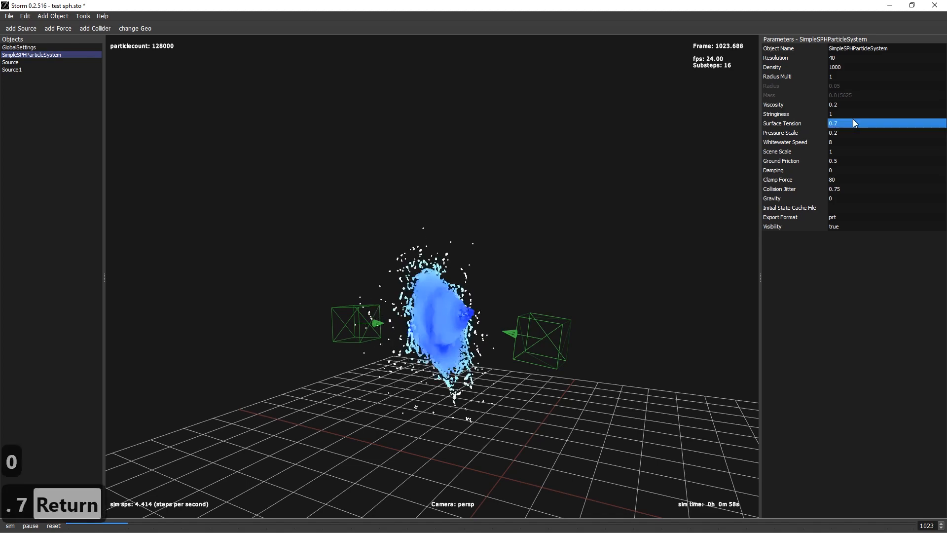
text(1)
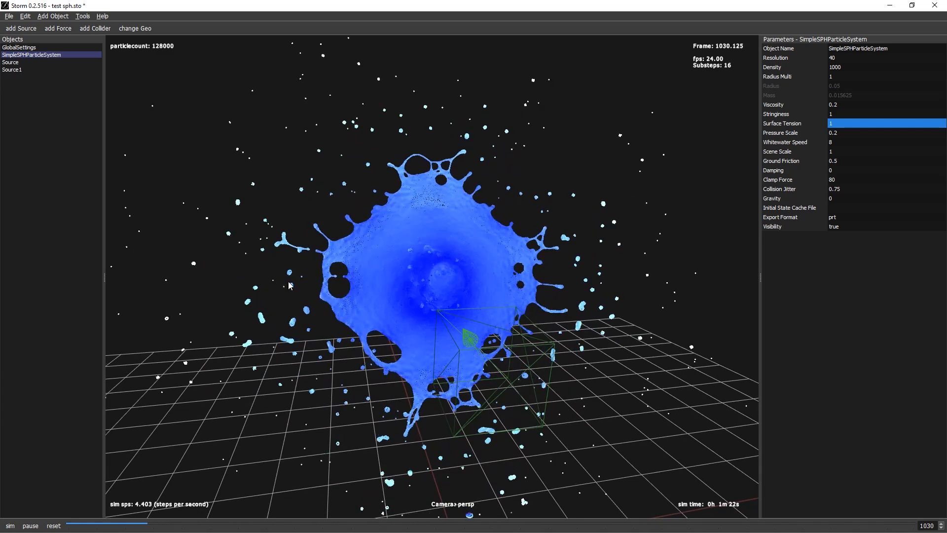
key(alt+tab)
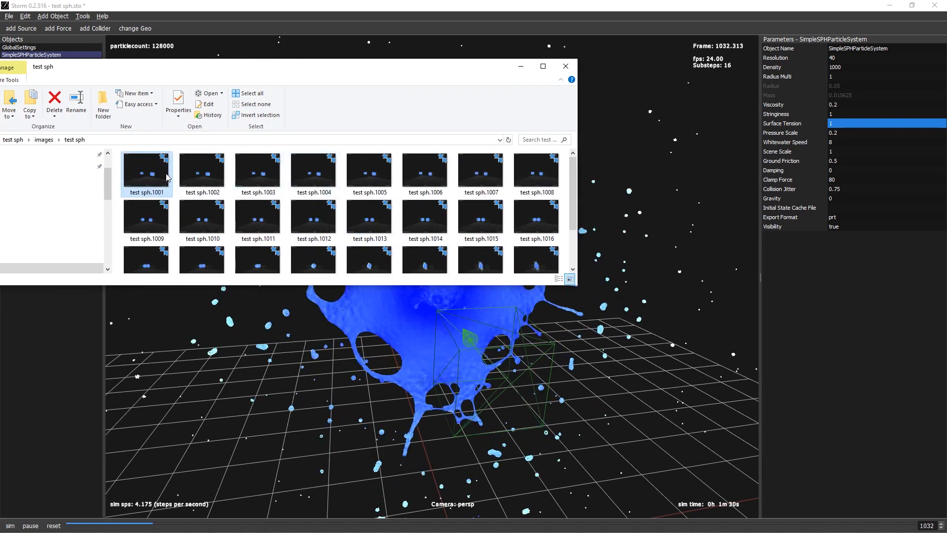
double_click(146, 171)
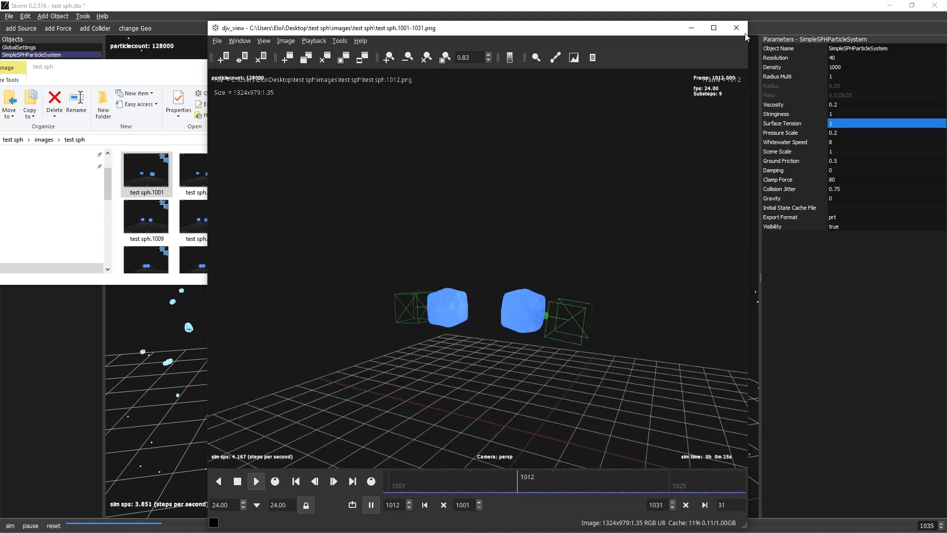
click(737, 27)
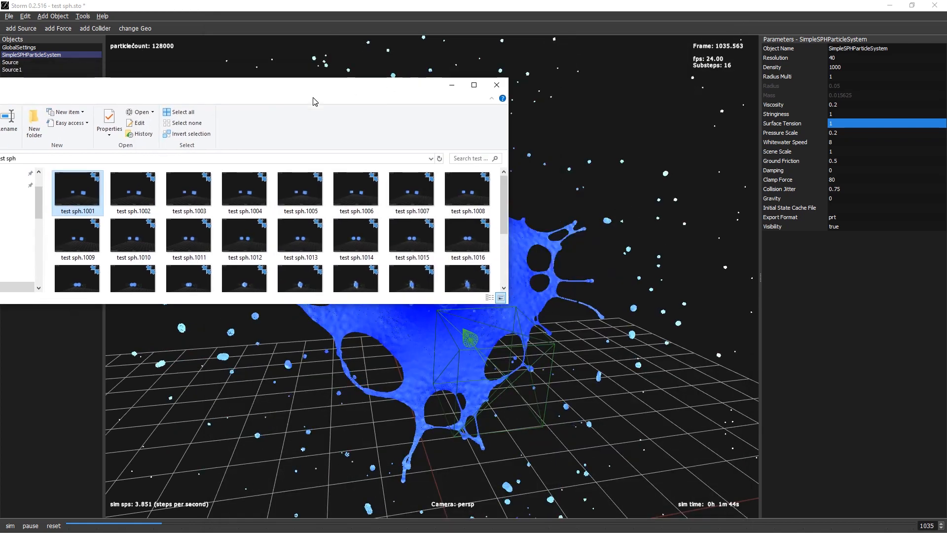